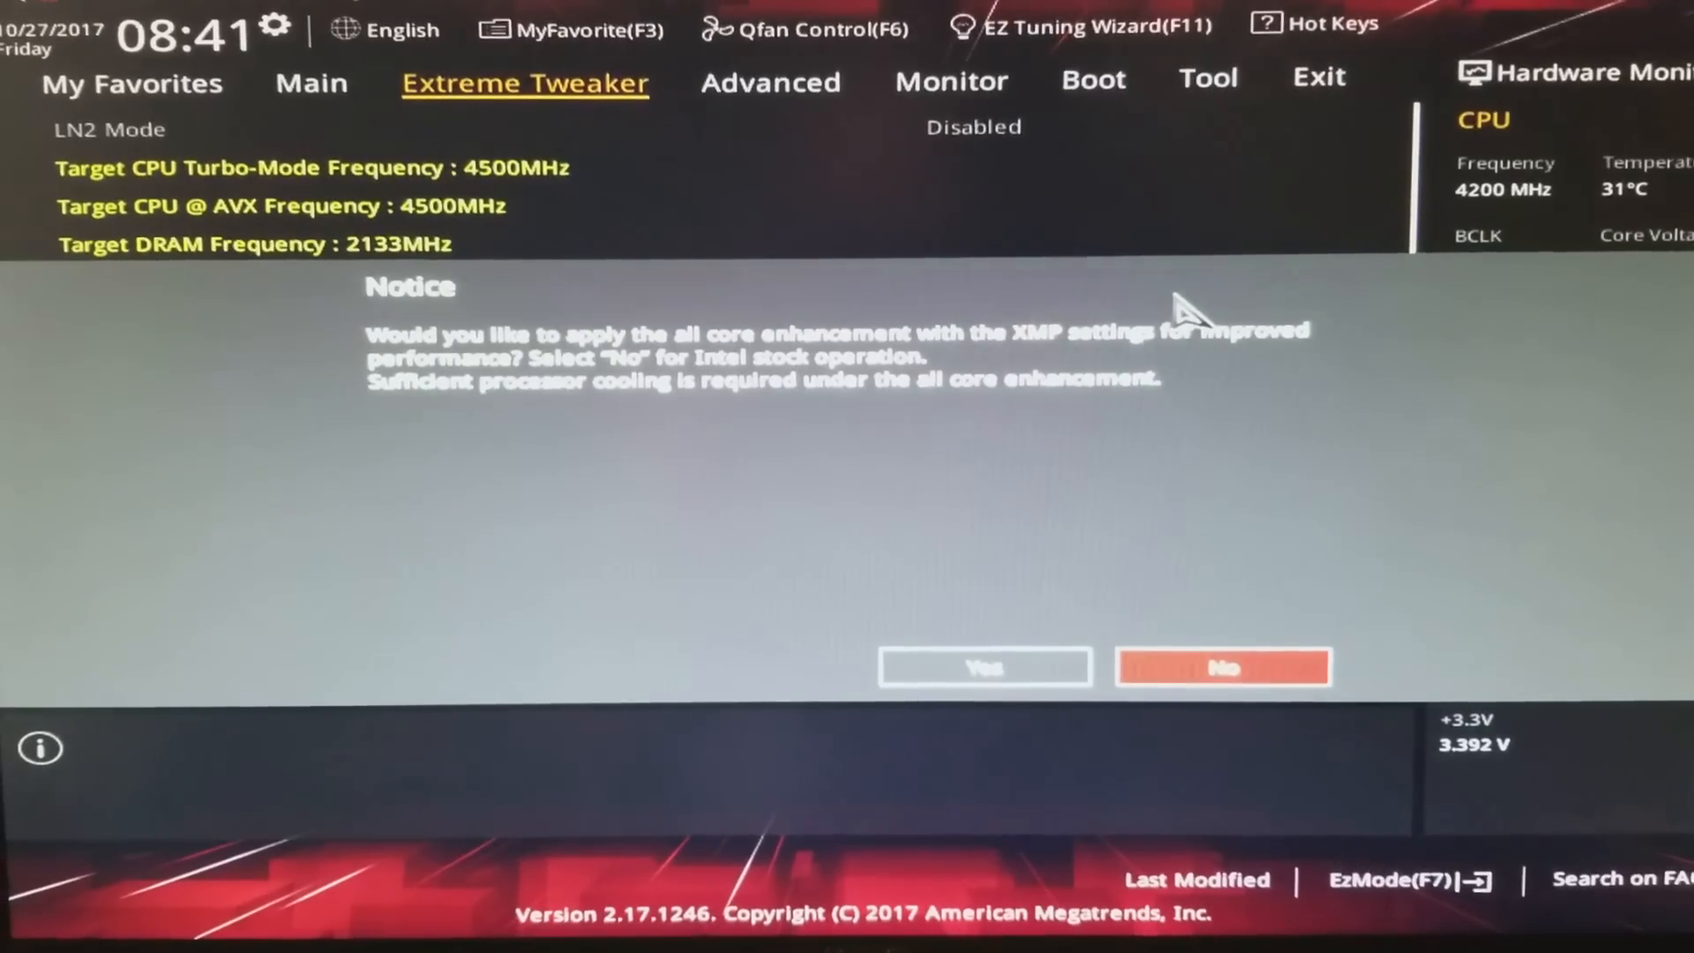
- Acknowledge the all-core enhancement notice, leaving XMP DDR4-3200 active with MultiCore Enhancement on Auto
click(985, 667)
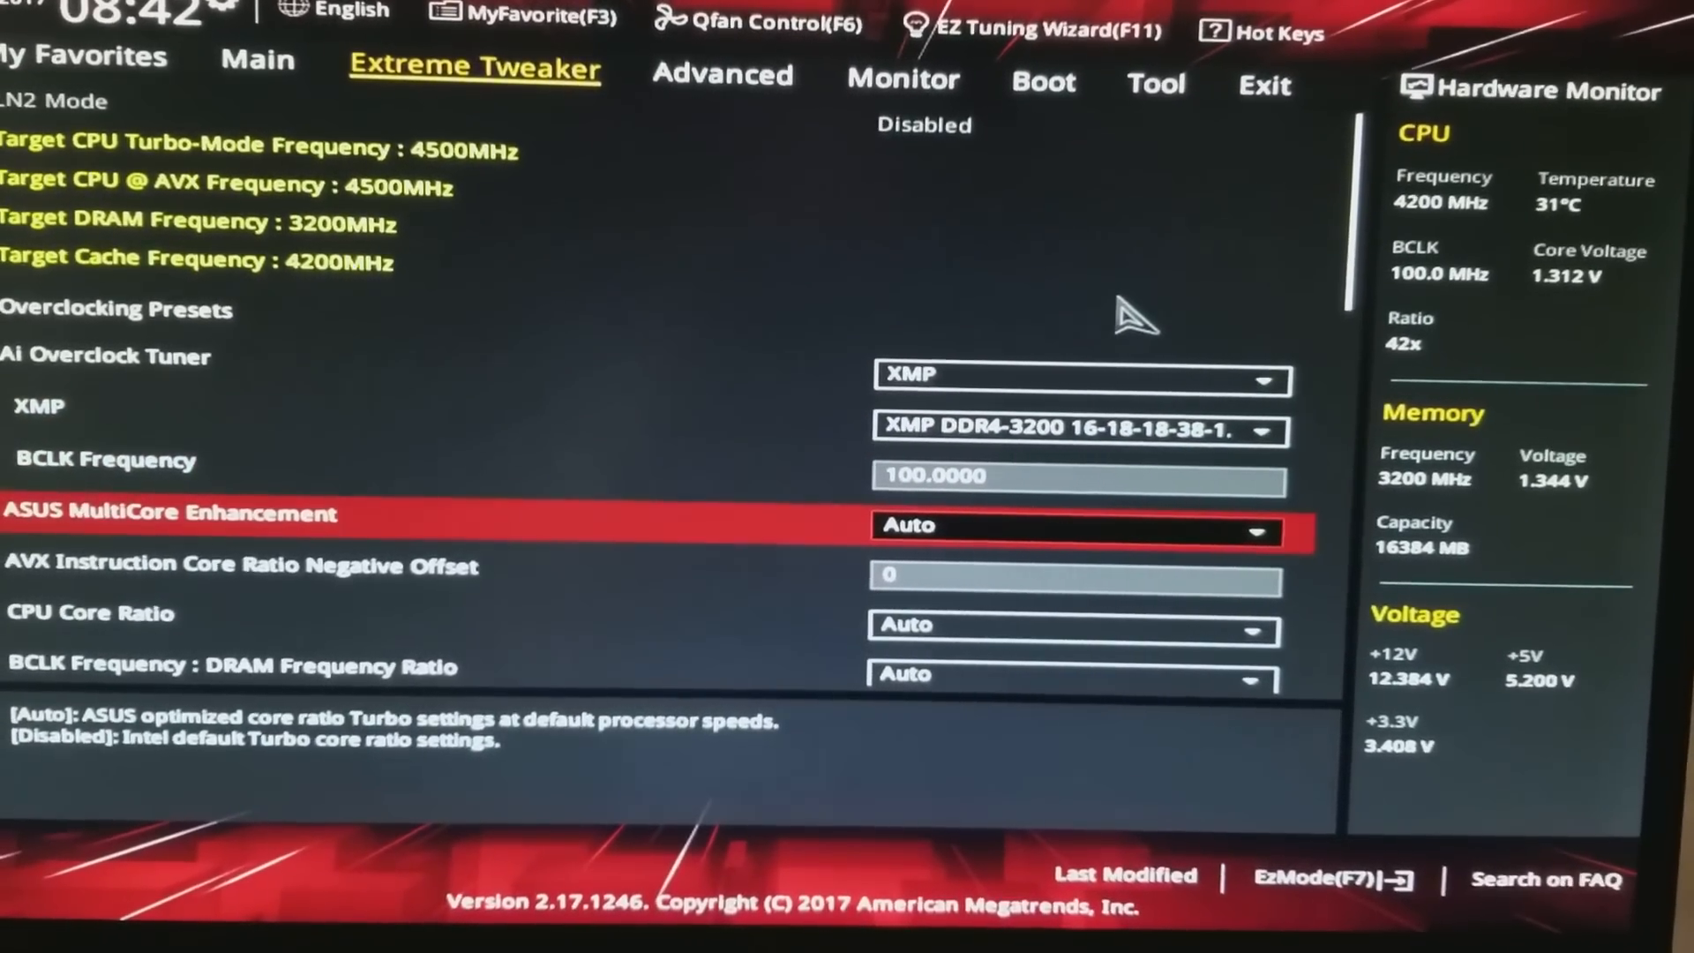
- Scroll the Extreme Tweaker list to the AVX Instruction Core Ratio Negative Offset entry (set to 2, 4300MHz)
scroll(down, 3)
text(2)
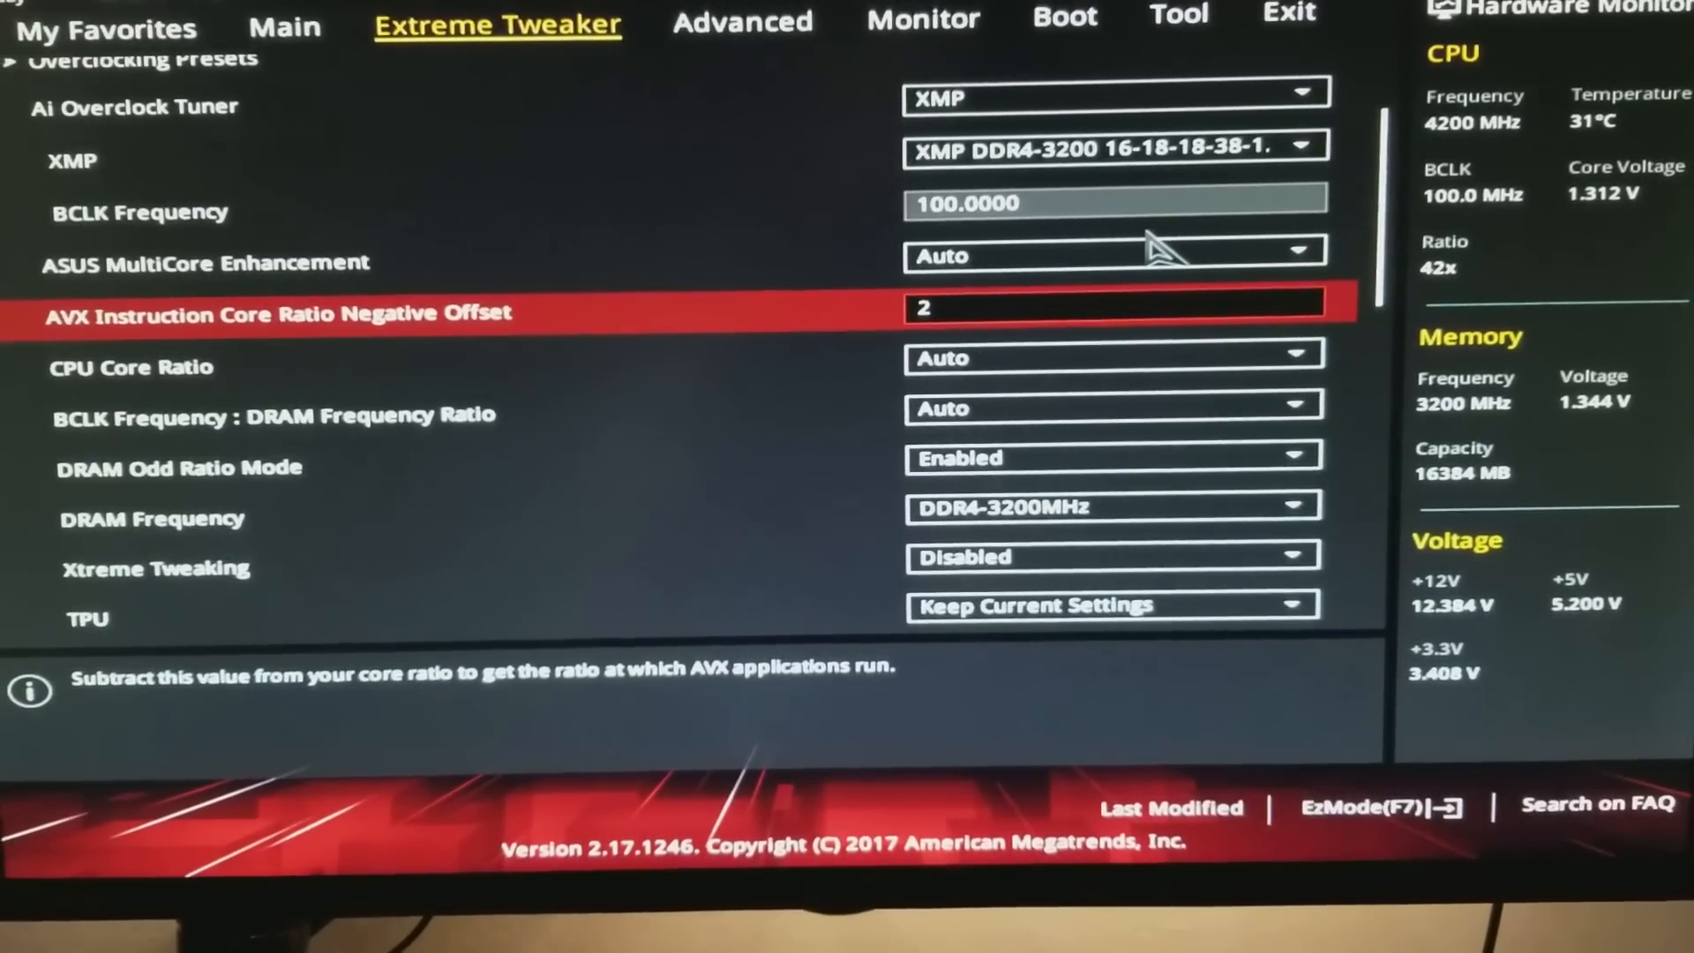
scroll(up, 3)
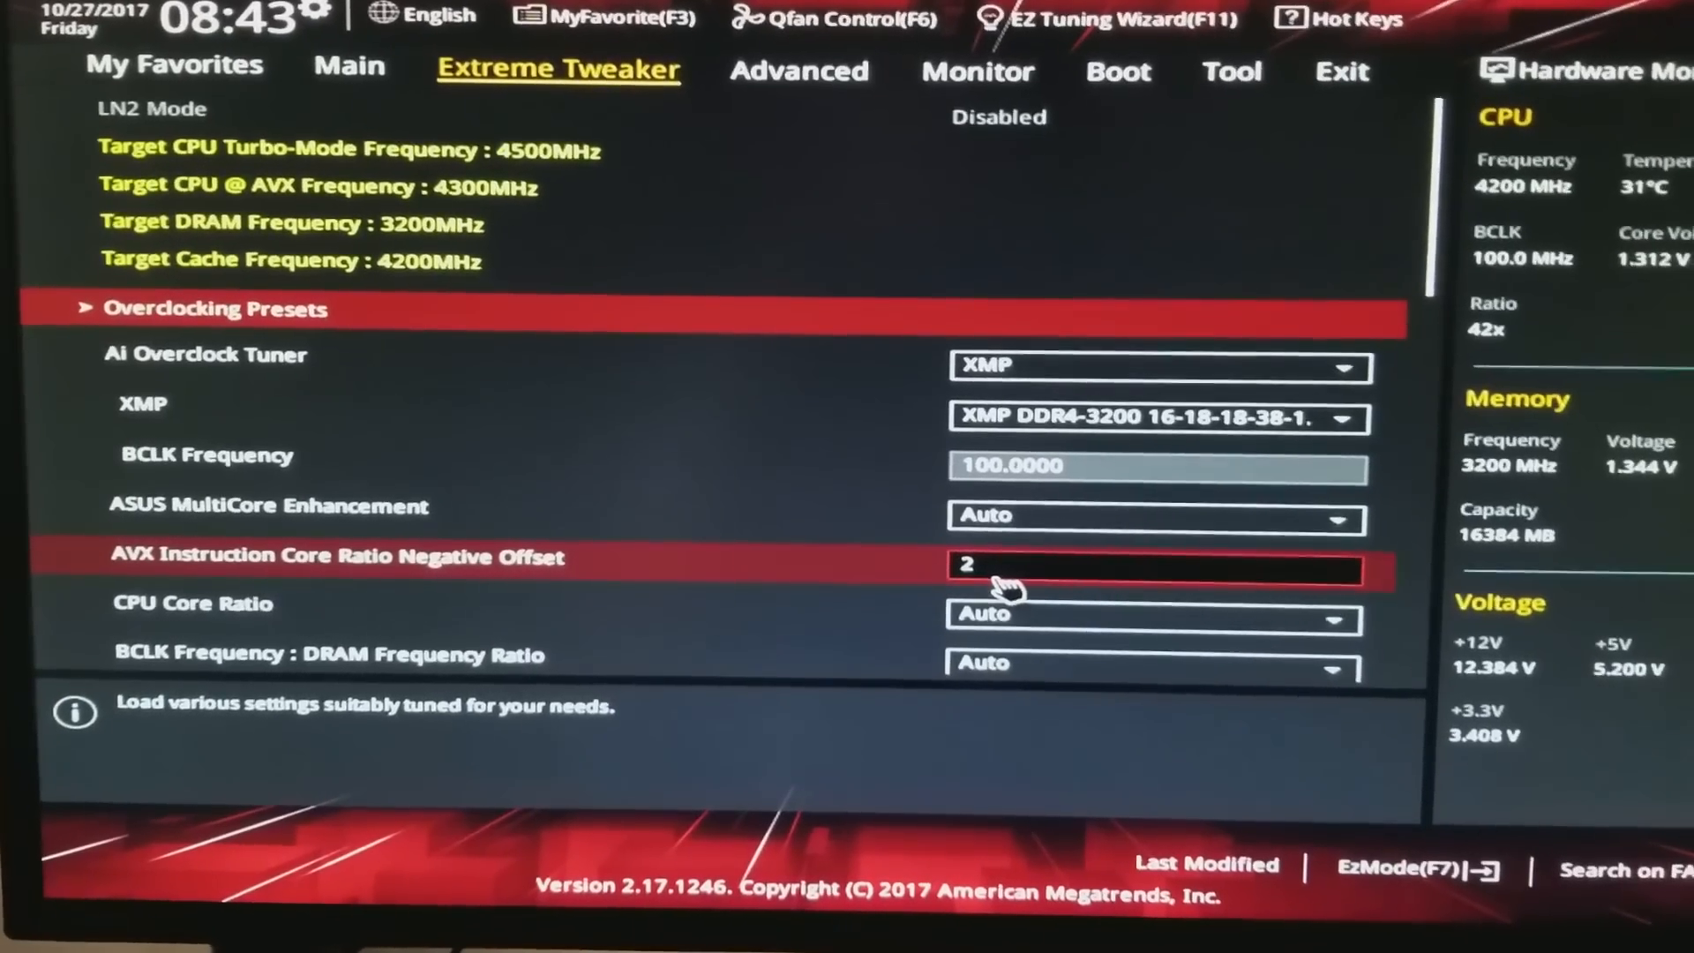
scroll(down, 3)
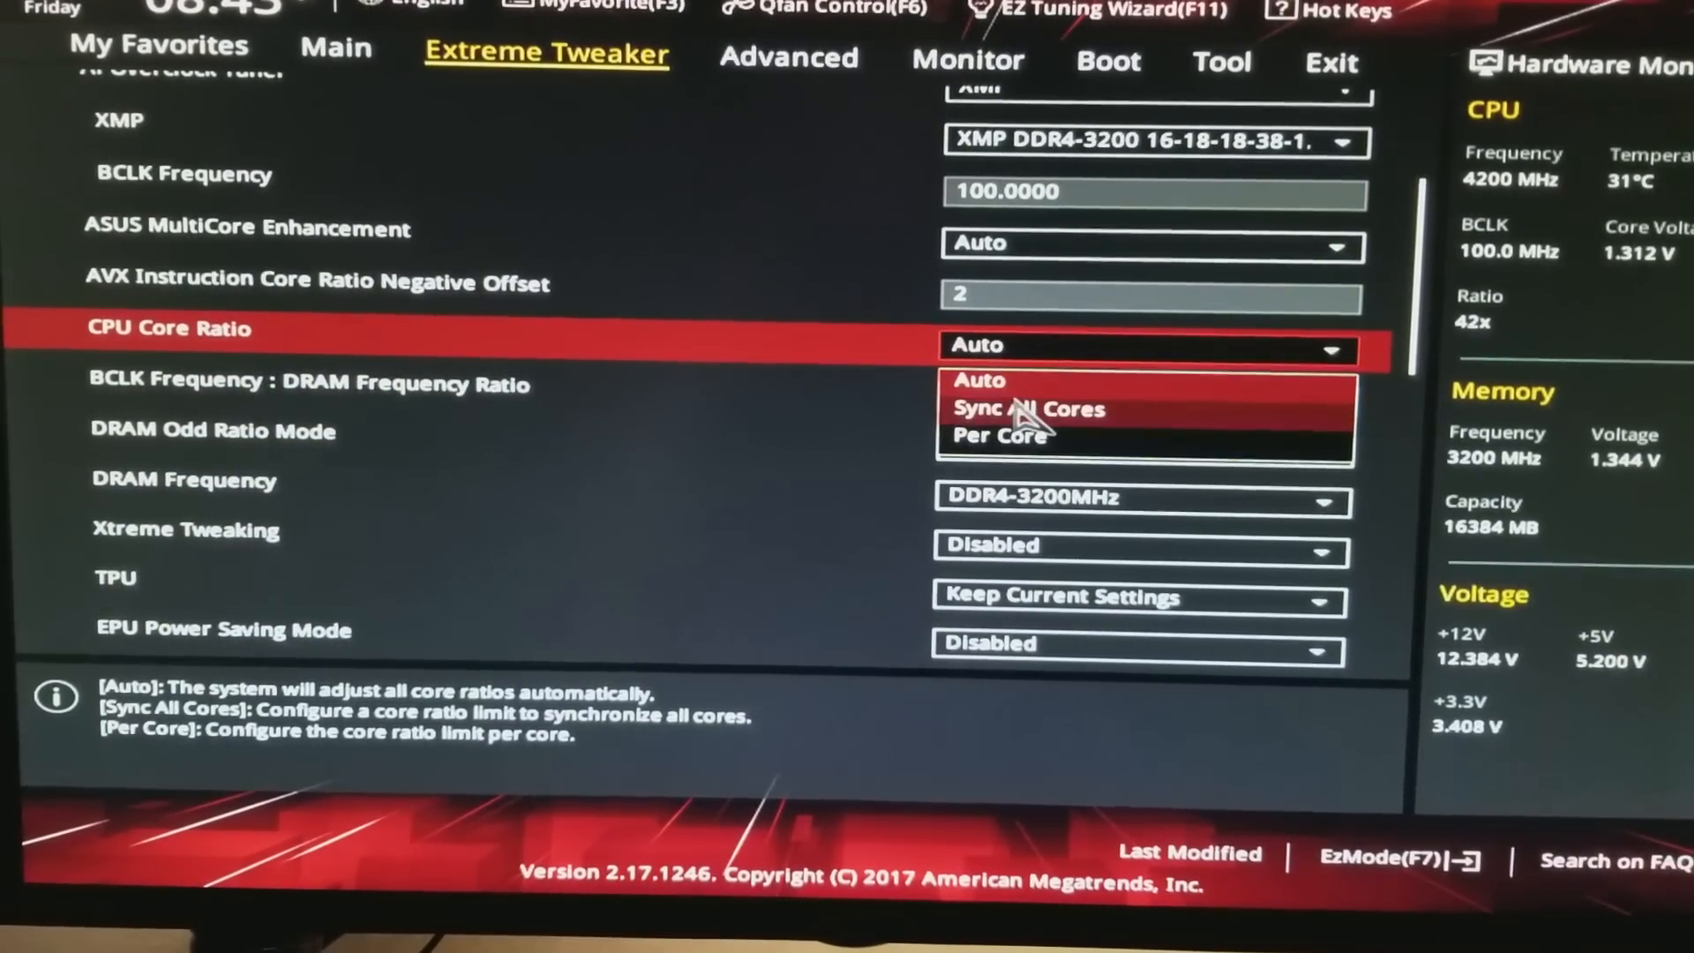
- Set CPU Core Ratio to Sync All Cores so all four core ratio limits read 50
click(1027, 408)
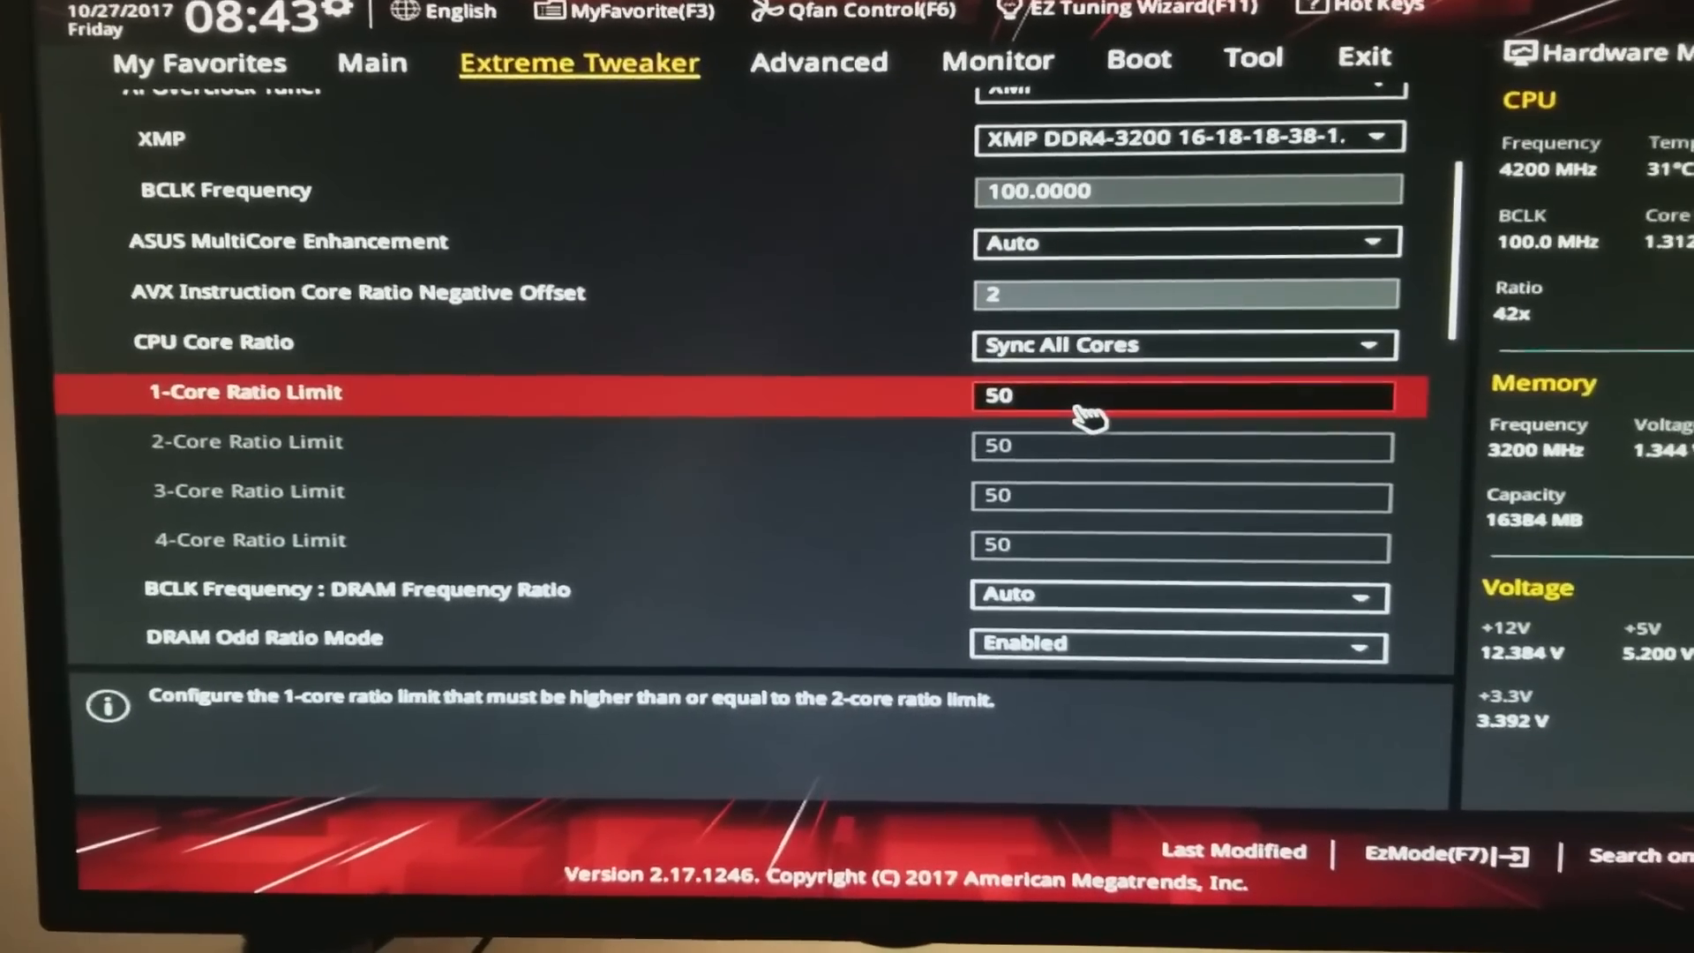
scroll(down, 3)
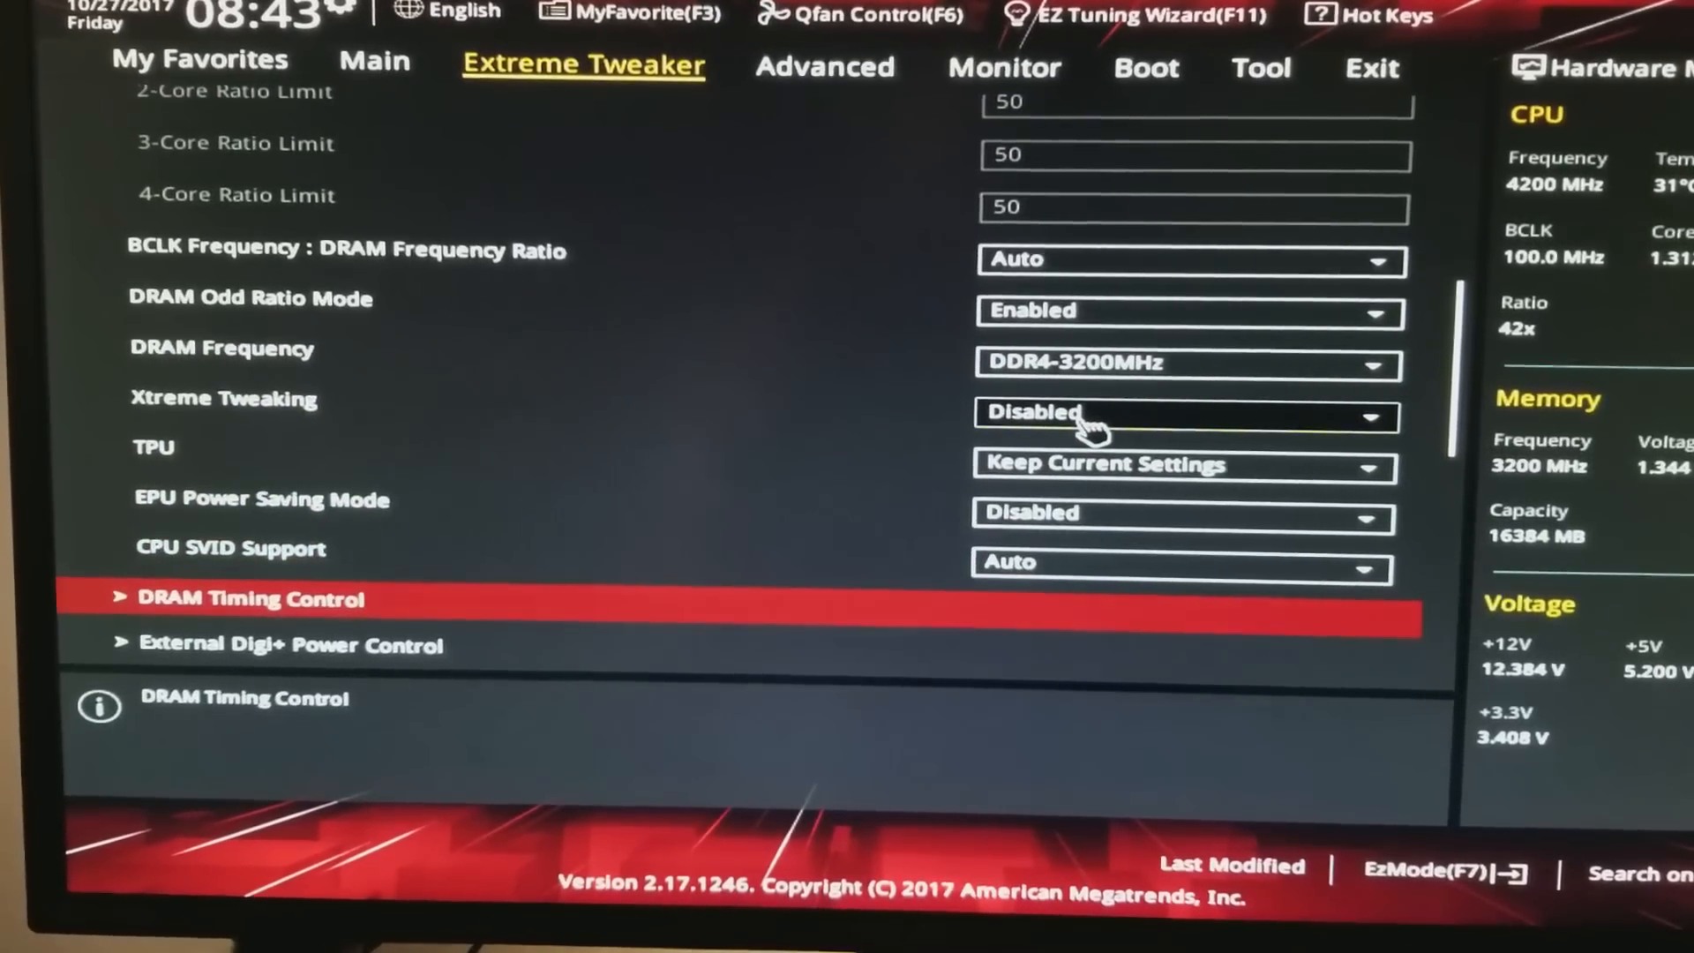
click(249, 598)
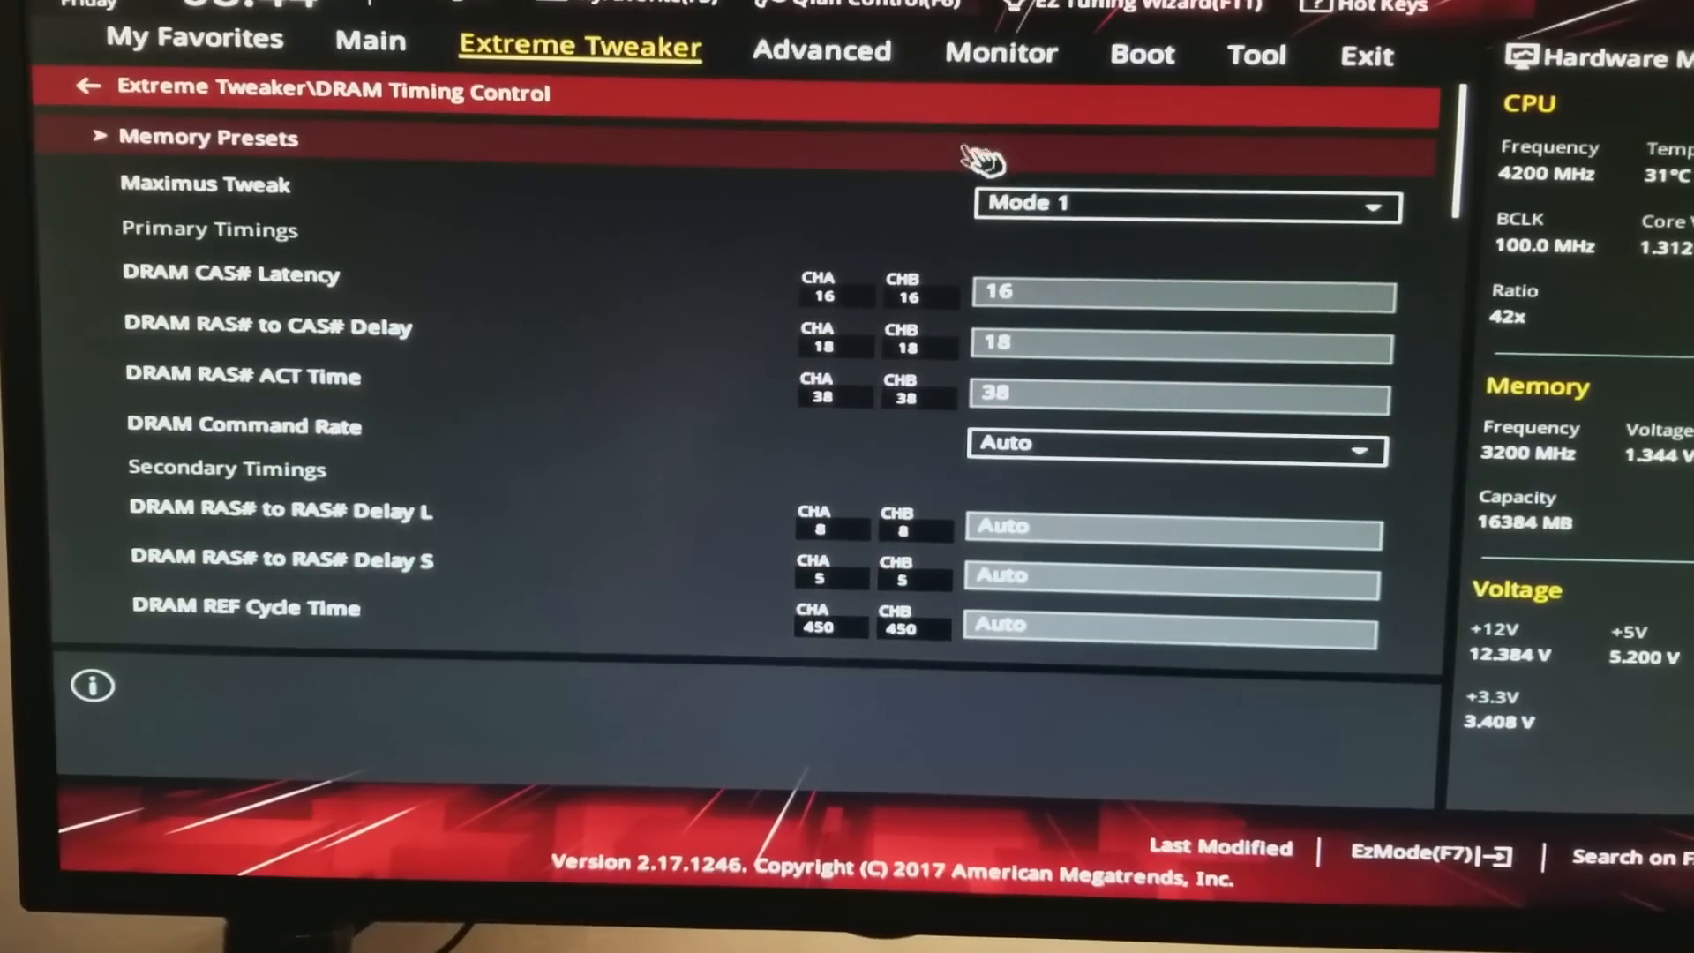
click(1182, 205)
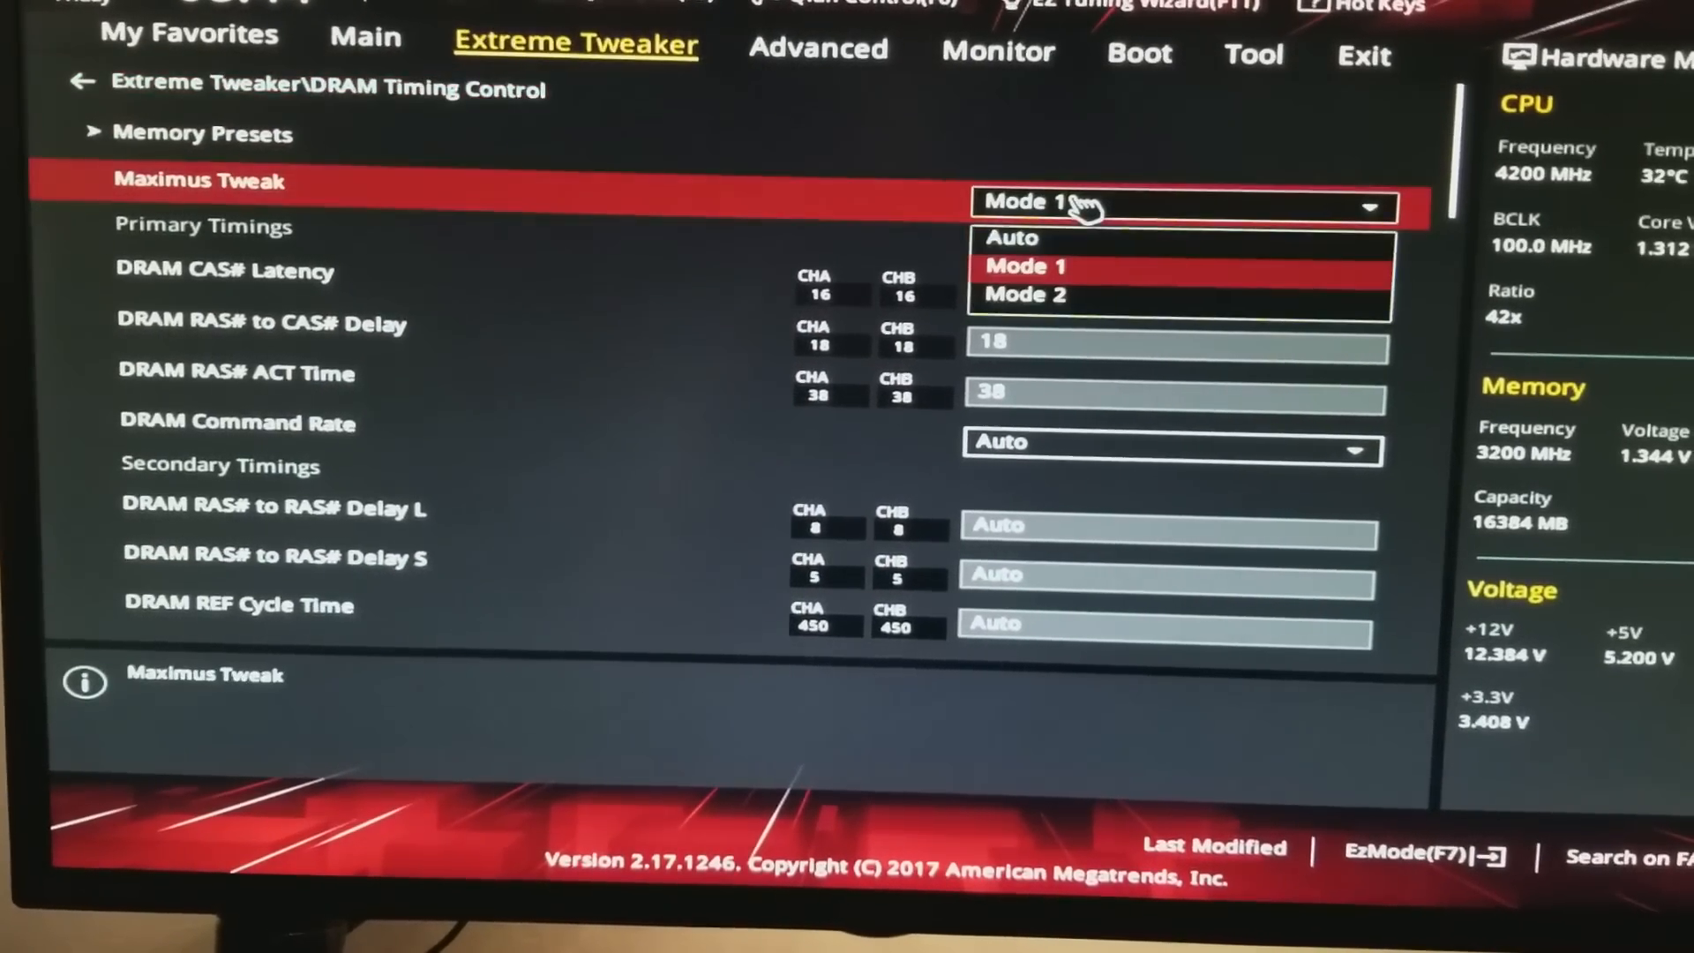
click(1024, 295)
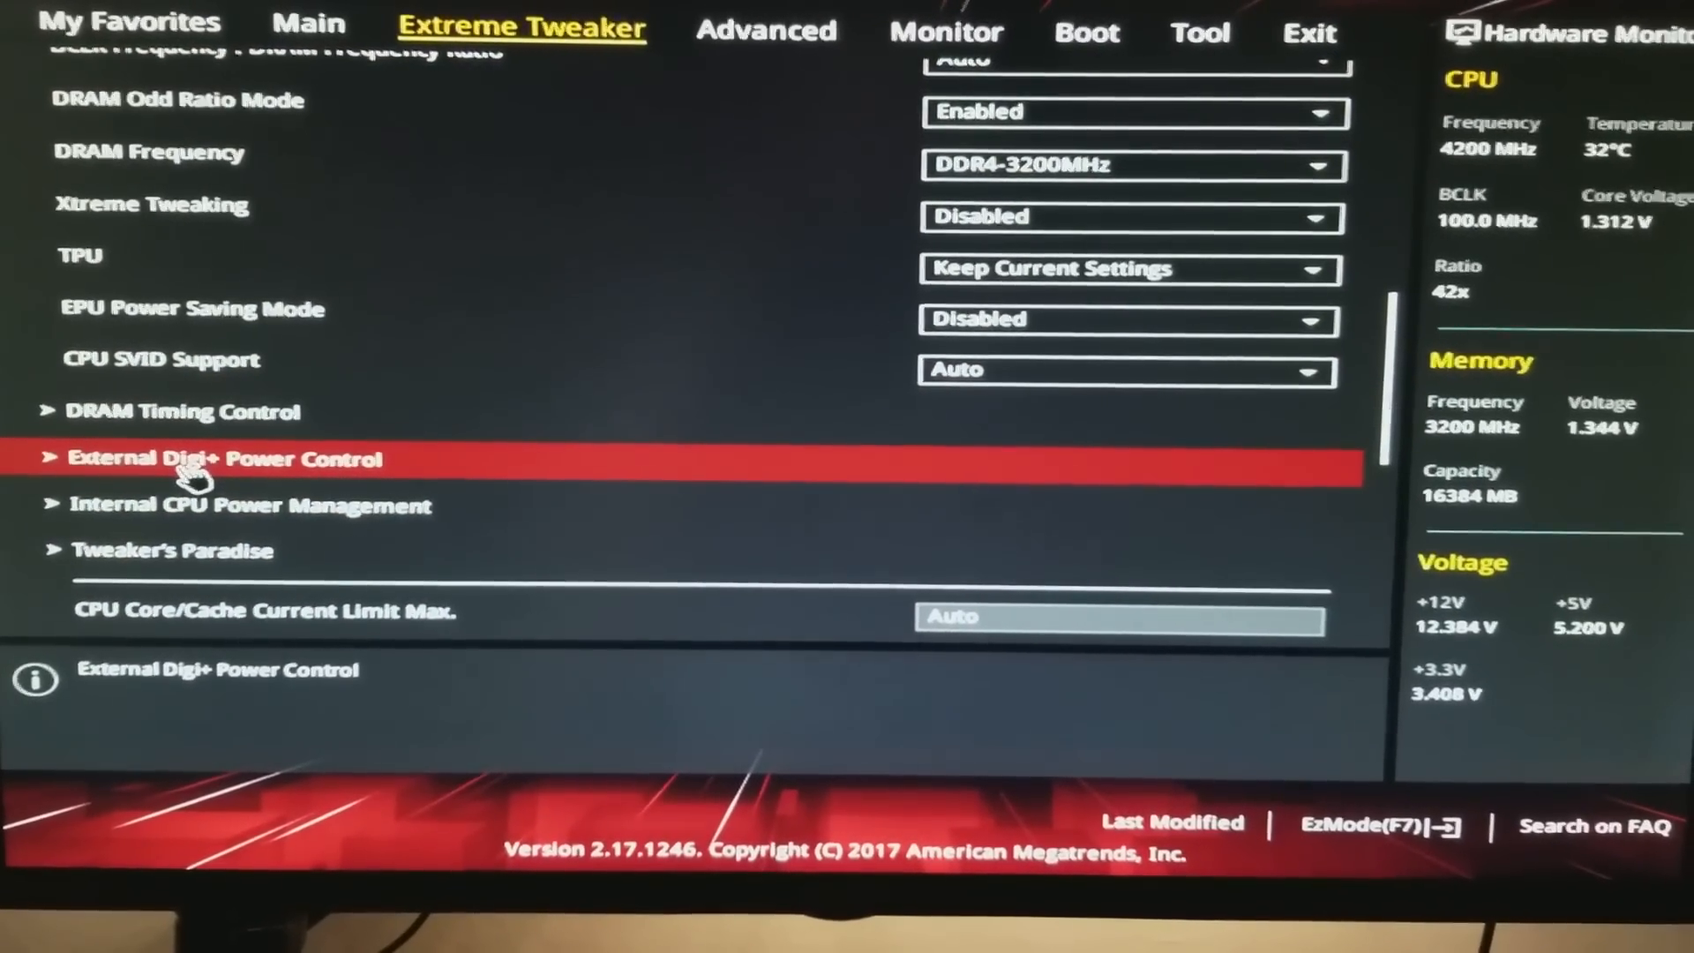
- Under External Digi+ Power Control, set CPU Load-line Calibration to Level 5
click(224, 459)
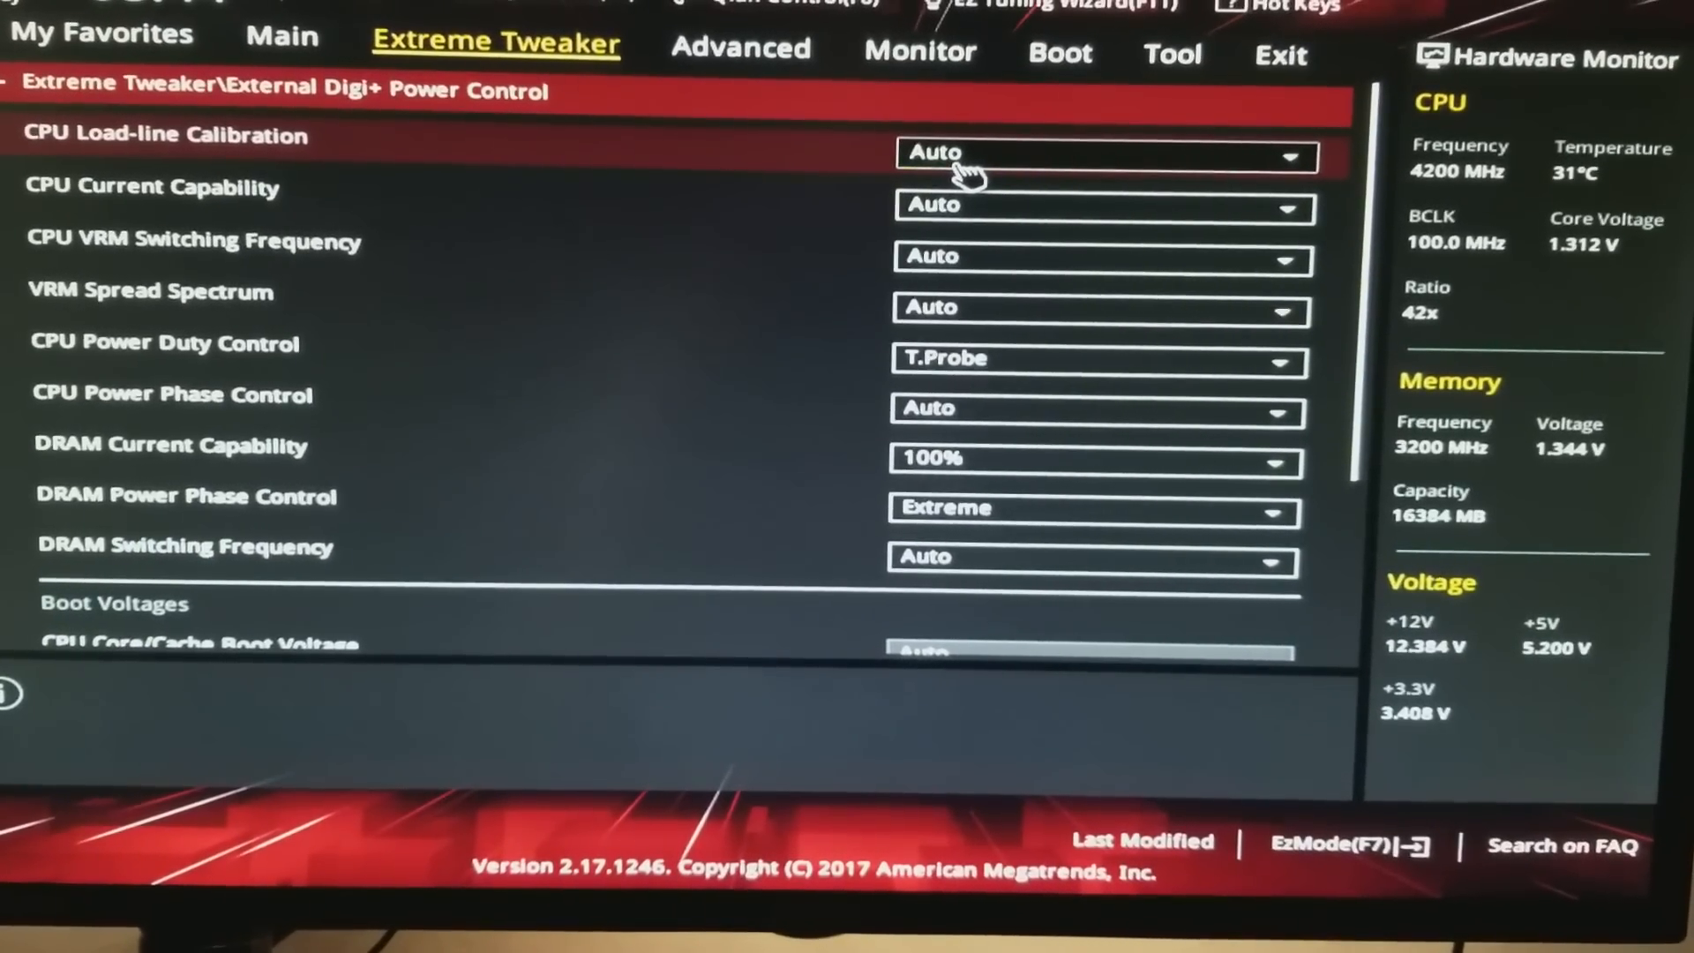
click(1101, 154)
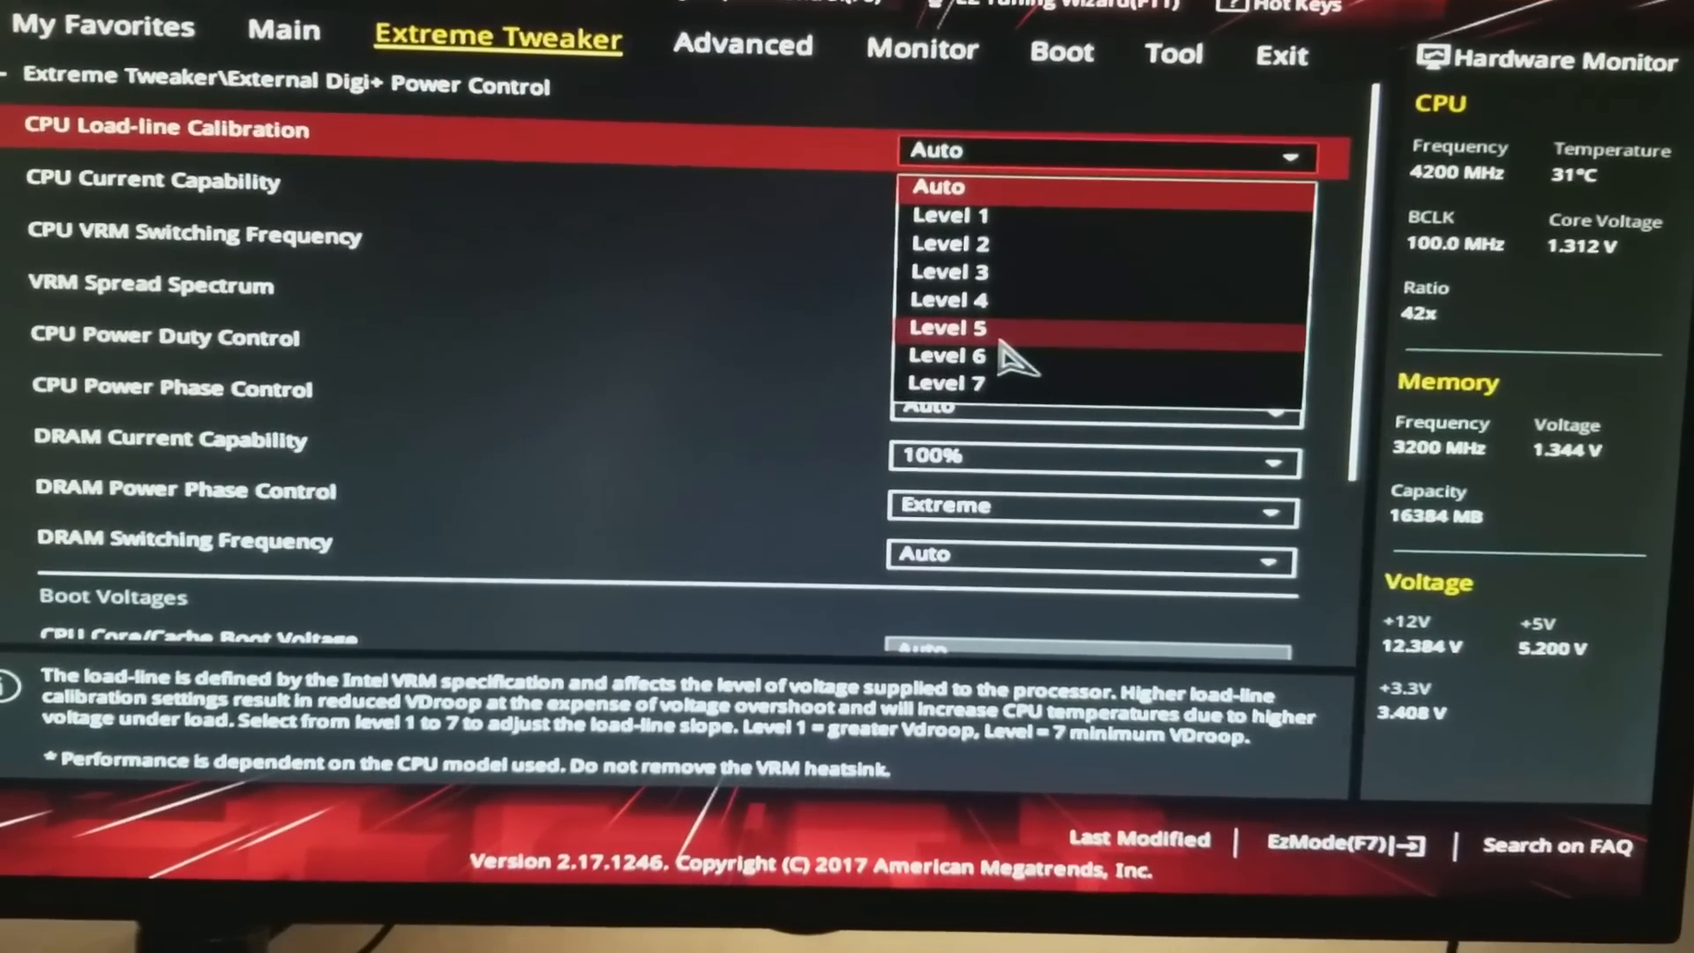
click(948, 328)
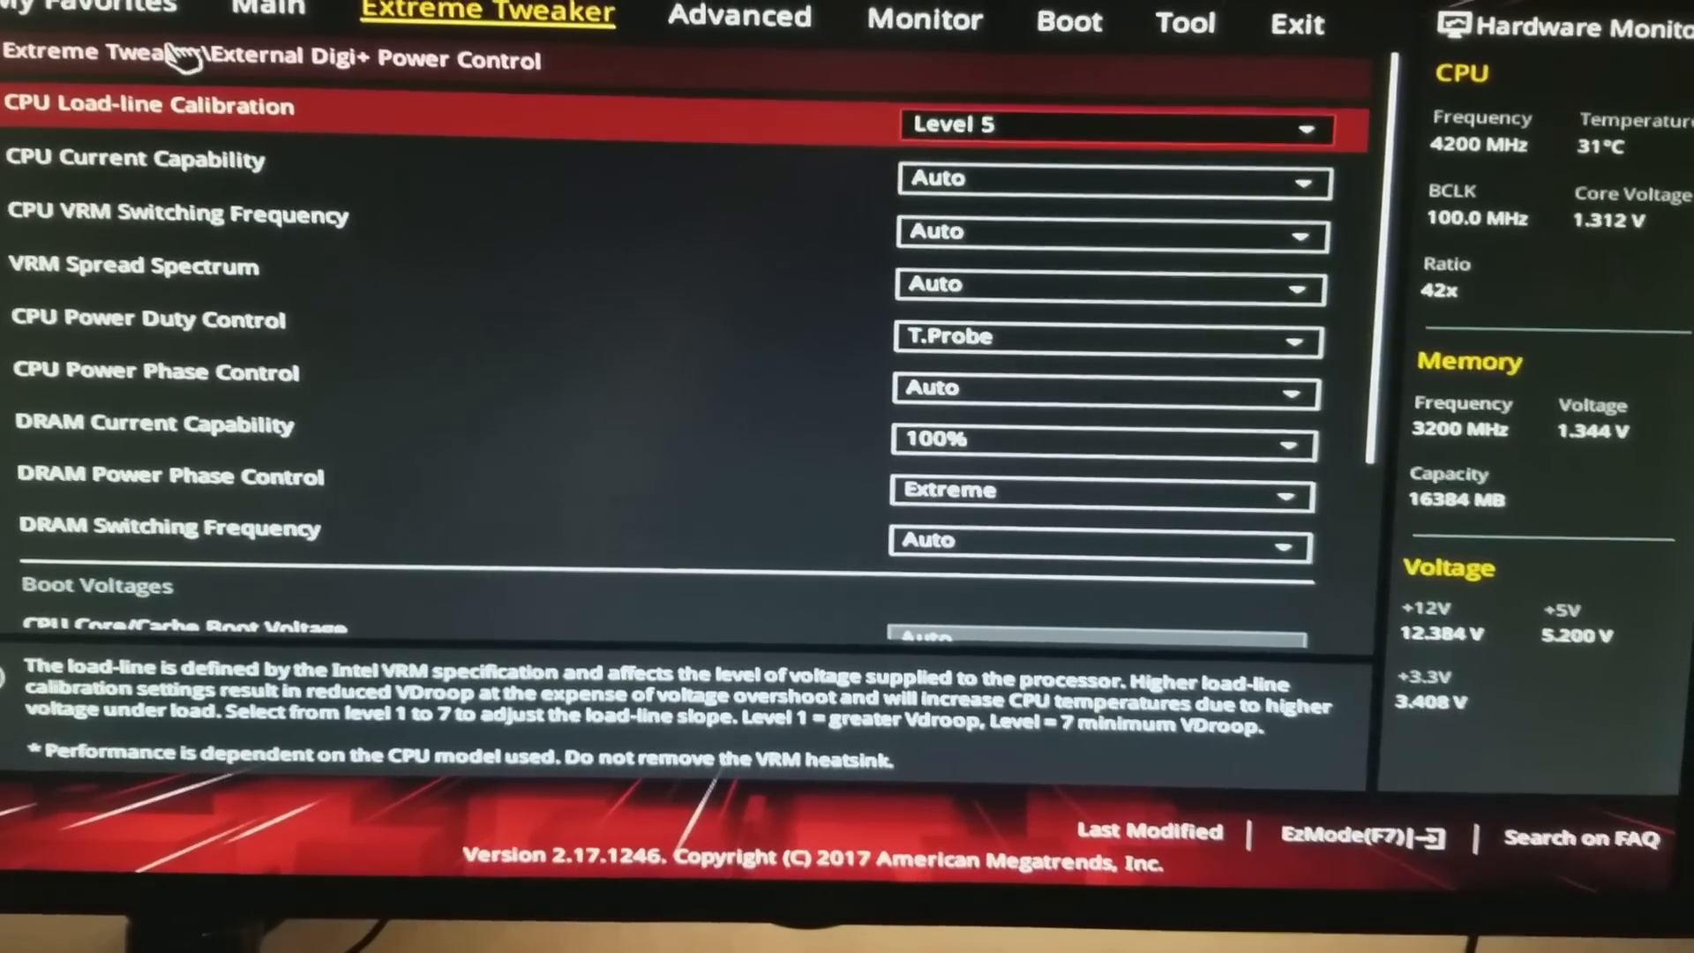
scroll(up, 3)
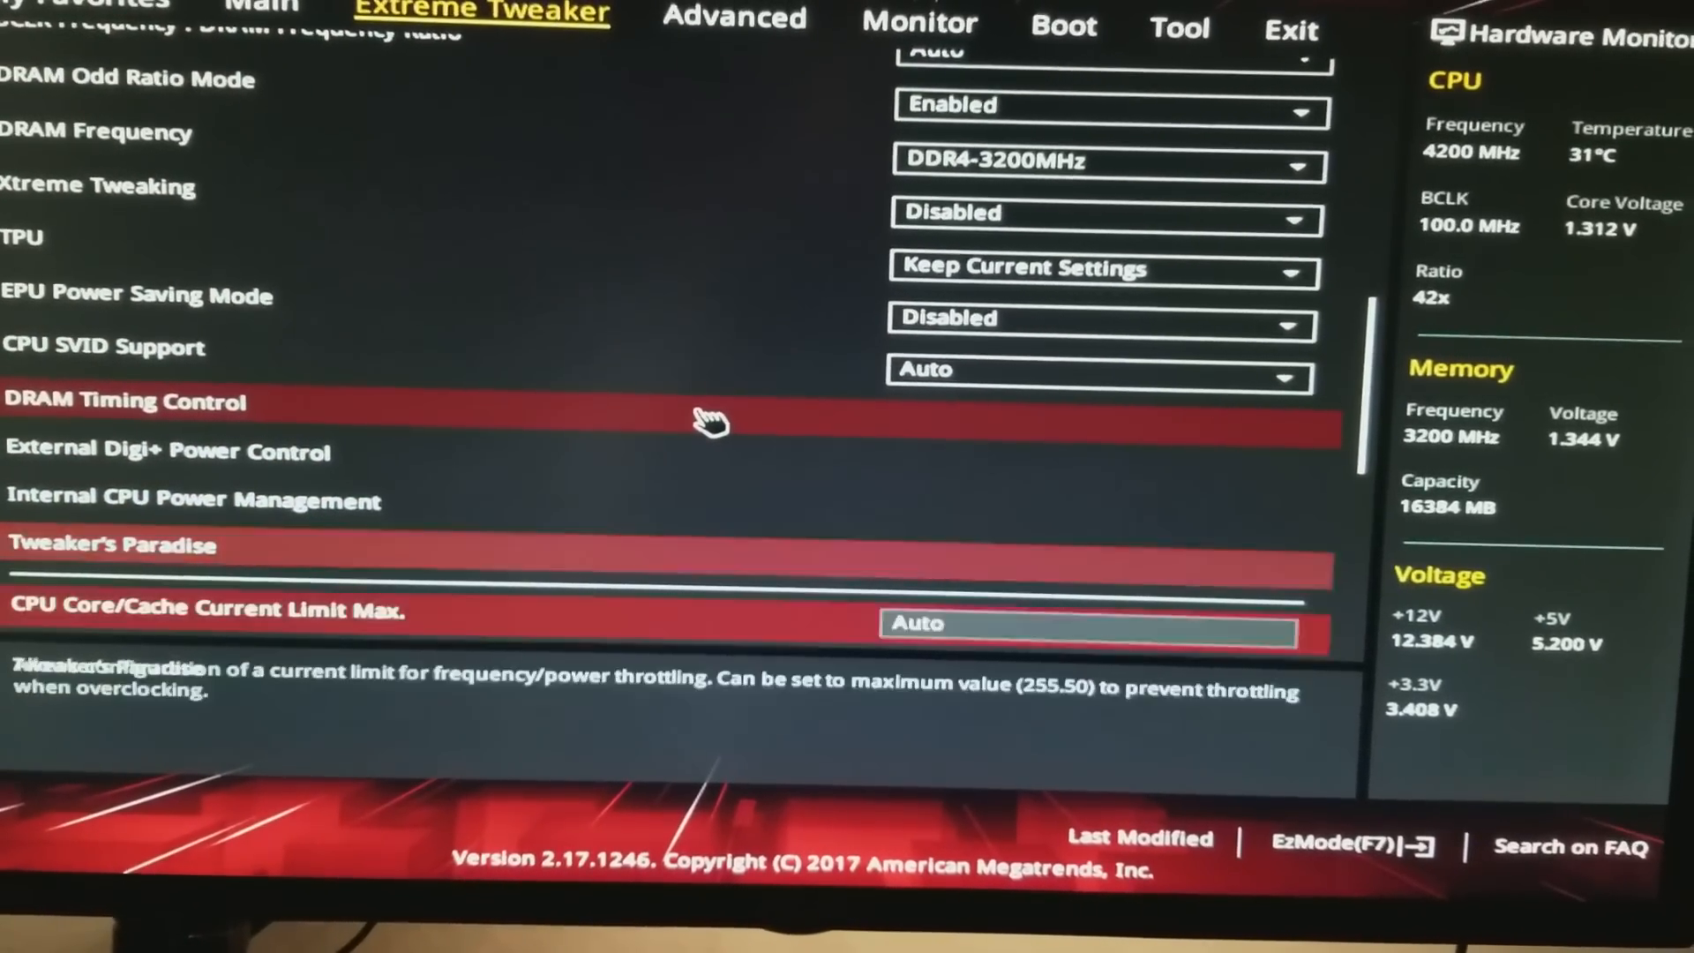
- Scroll to CPU Core/Cache Current Limit Max, now 255.50 instead of Auto
scroll(down, 3)
text(255.5)
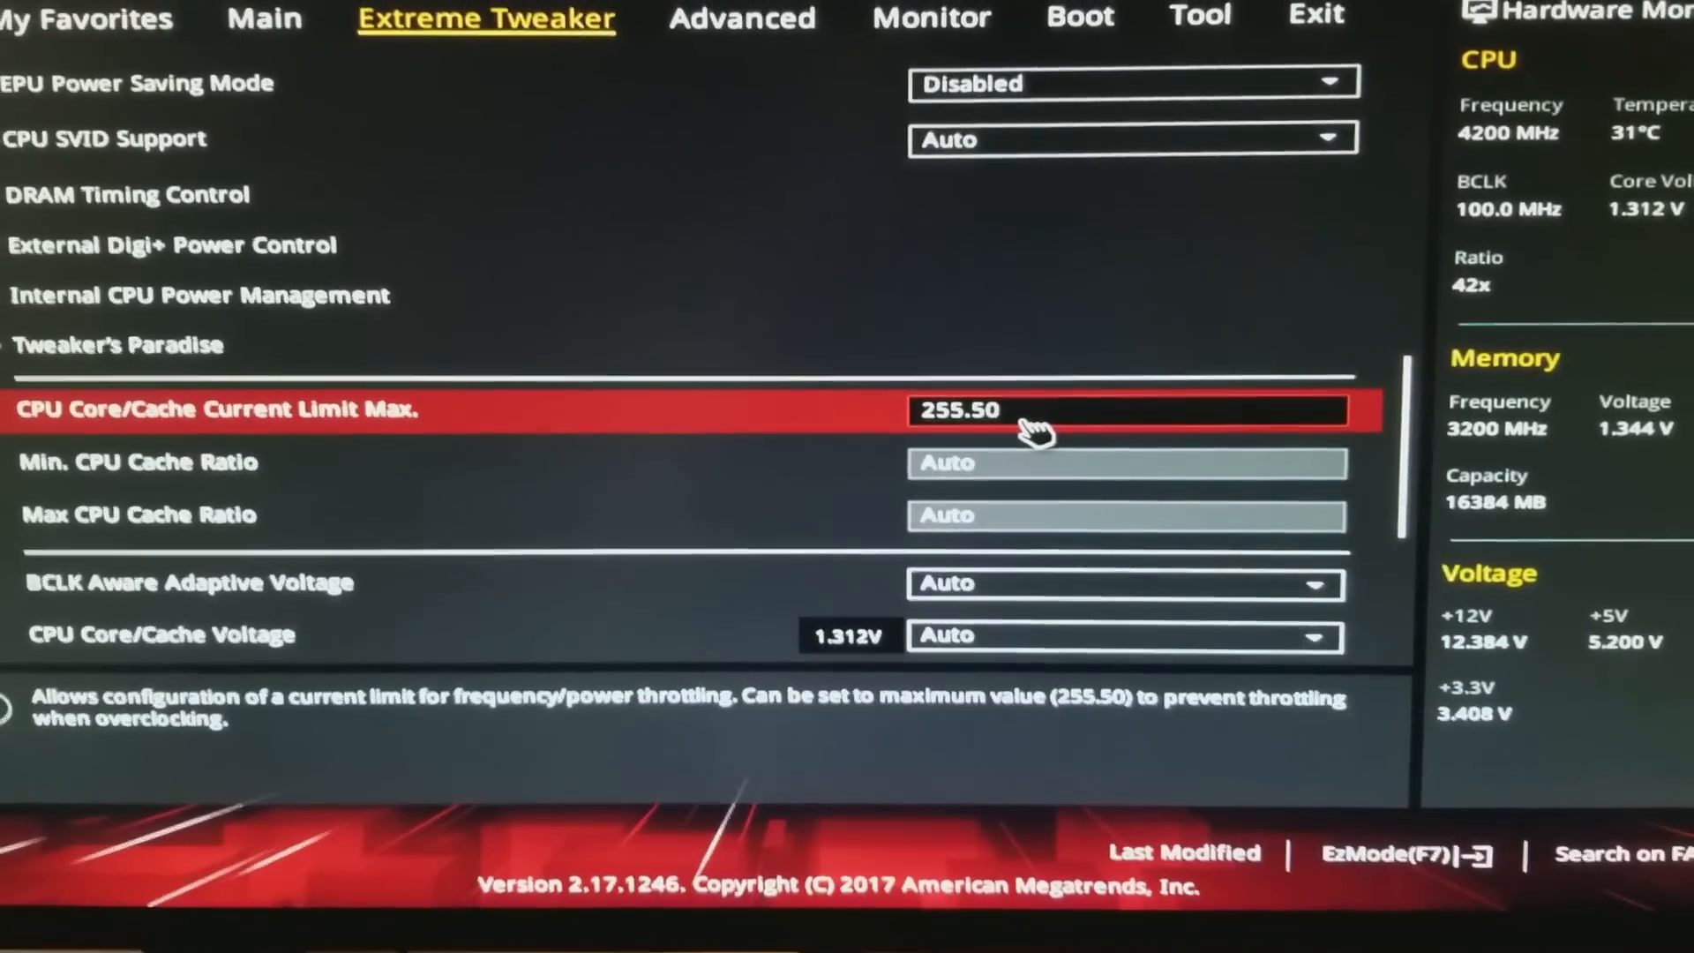
scroll(down, 3)
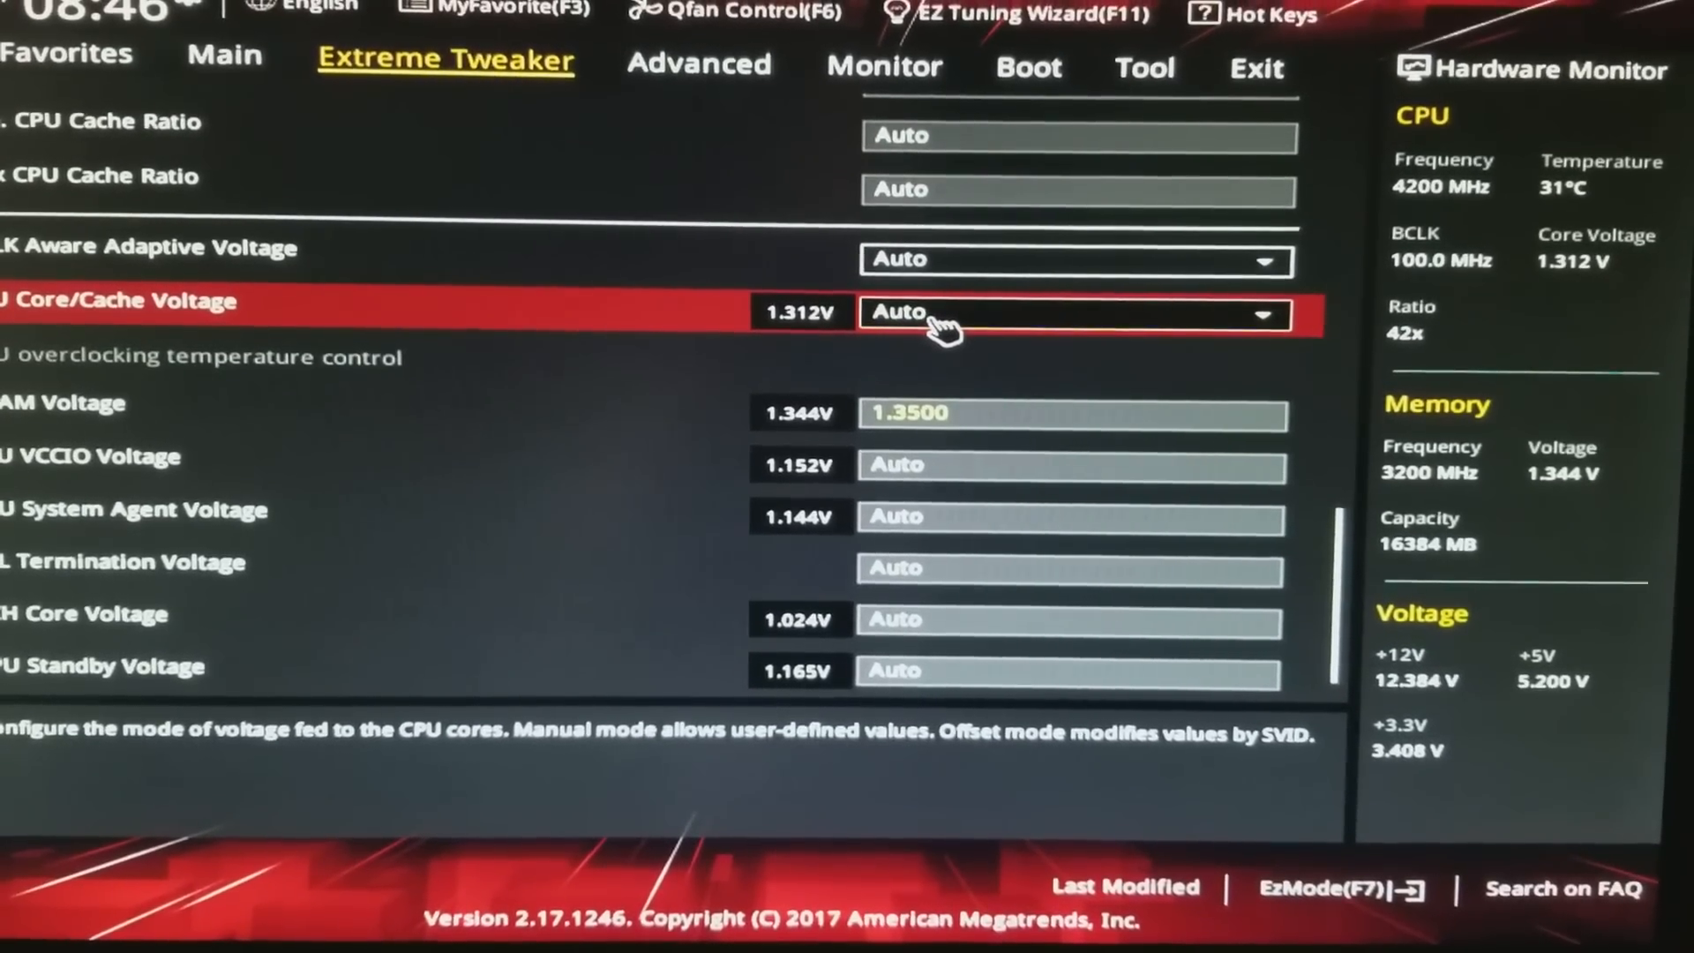
- Switch CPU Core/Cache Voltage to Manual Mode for a 1.320 core voltage override
click(1069, 314)
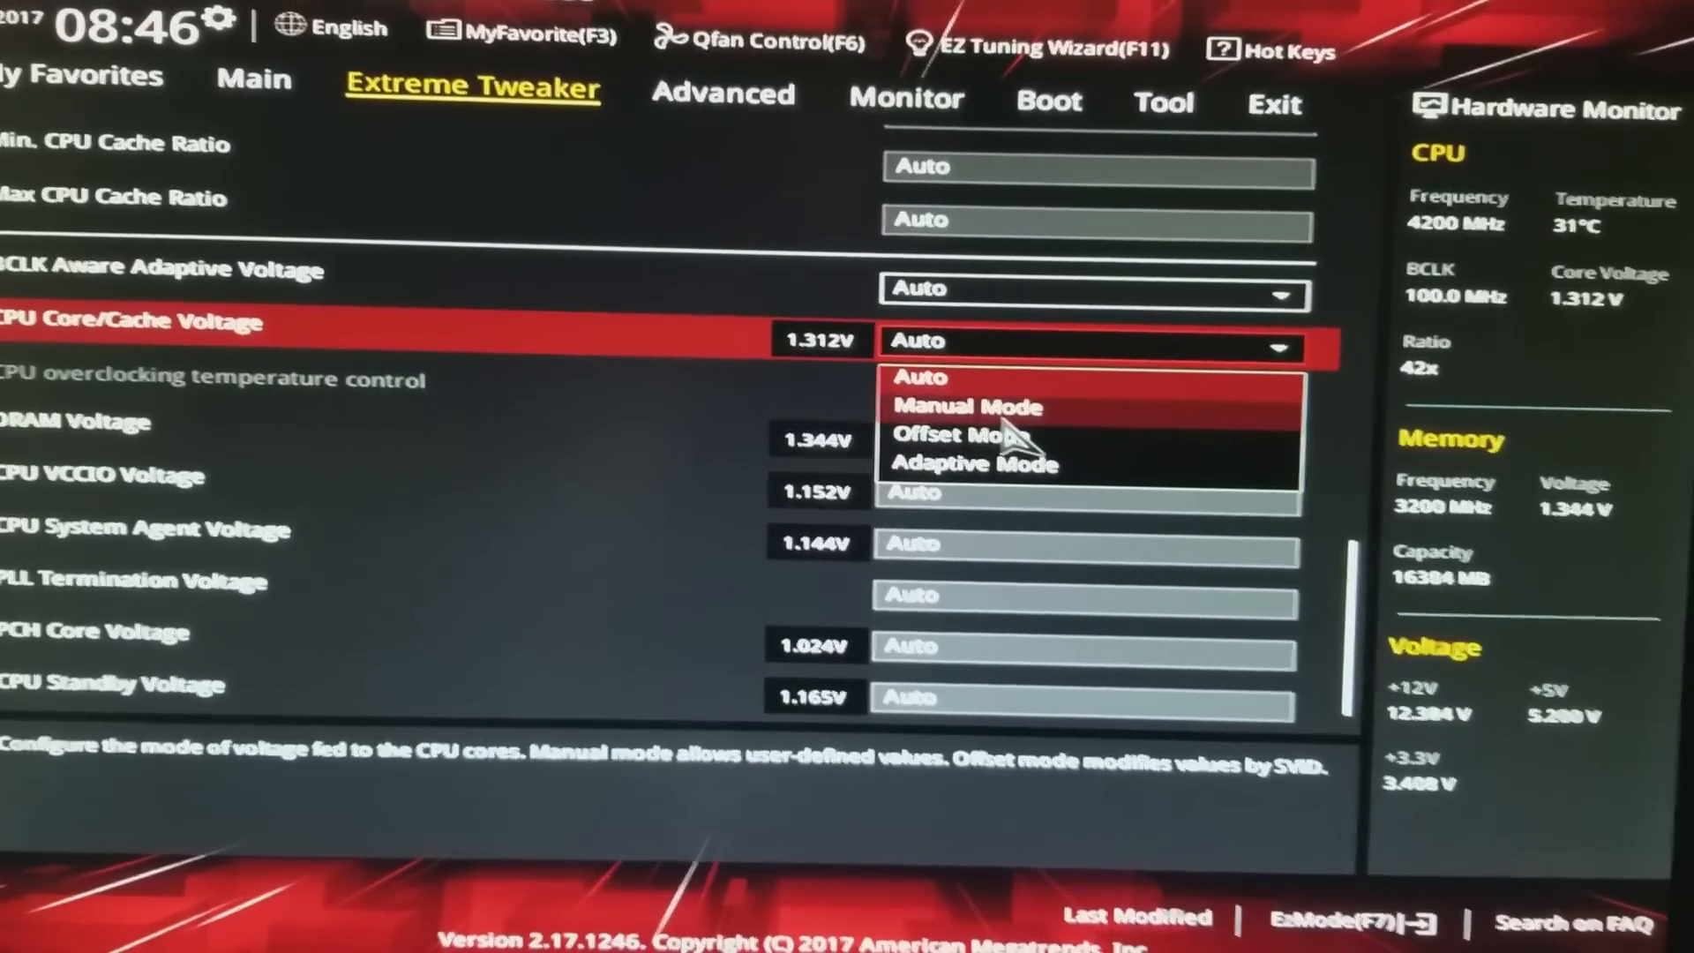
click(967, 406)
text(1.320)
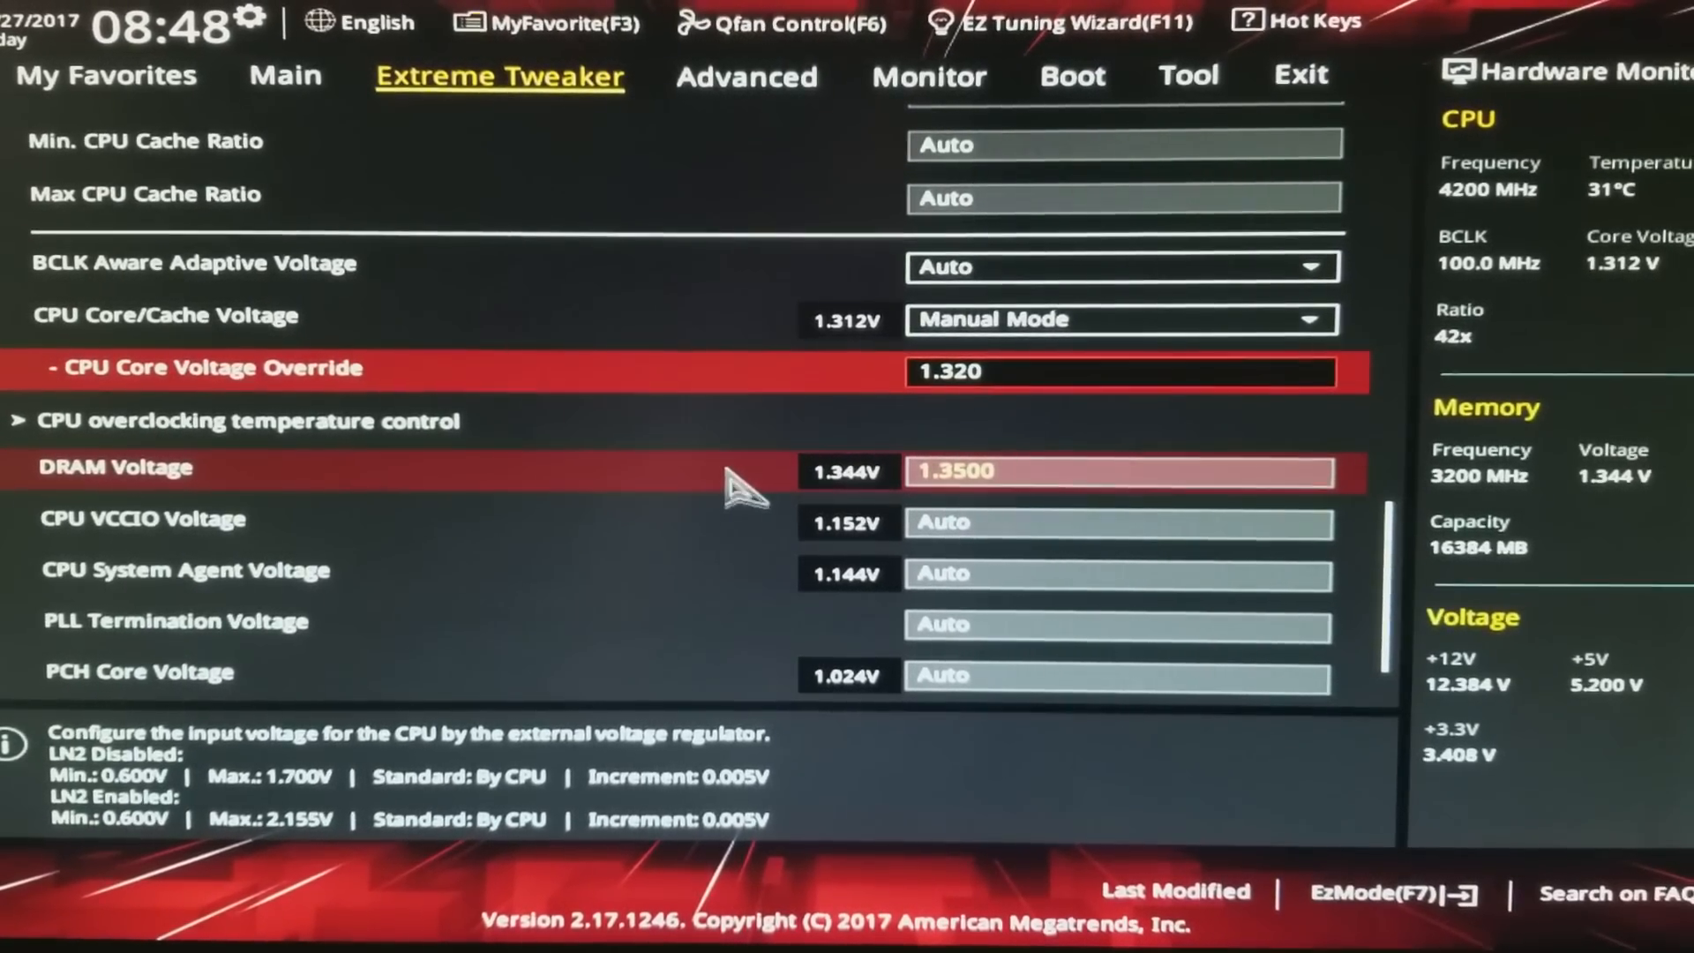
- Scroll back up to reach the Tool menu with EZ Flash 3 and ASUS Overclocking Profile
scroll(up, 3)
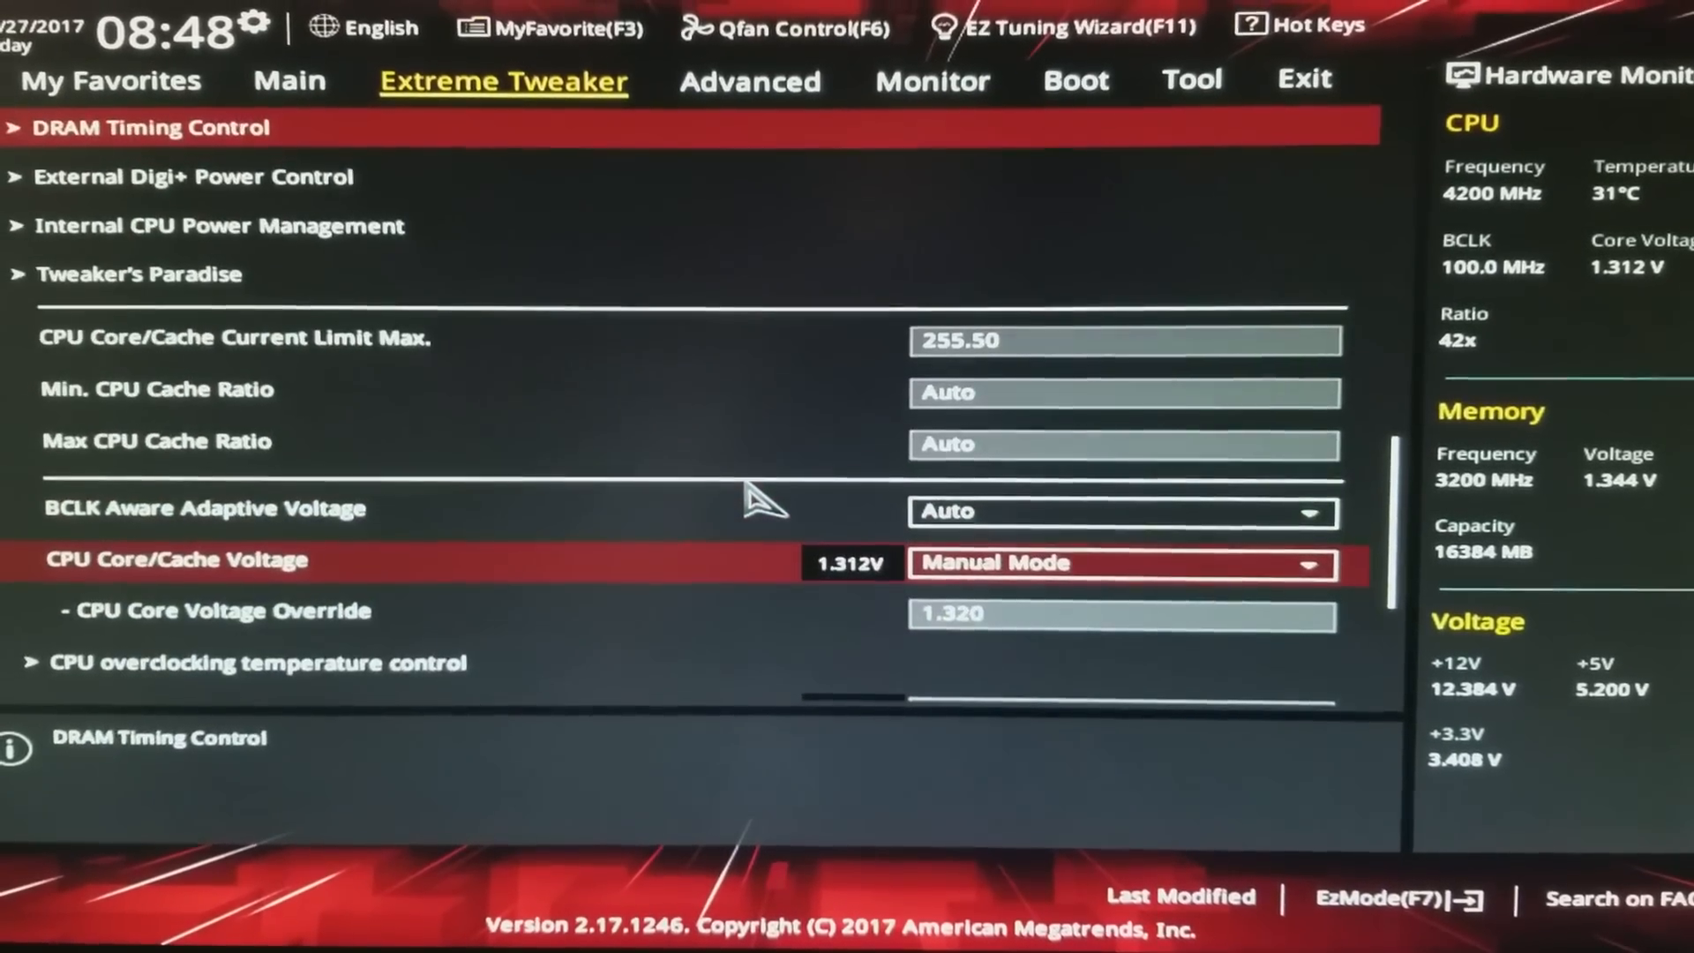
scroll(up, 3)
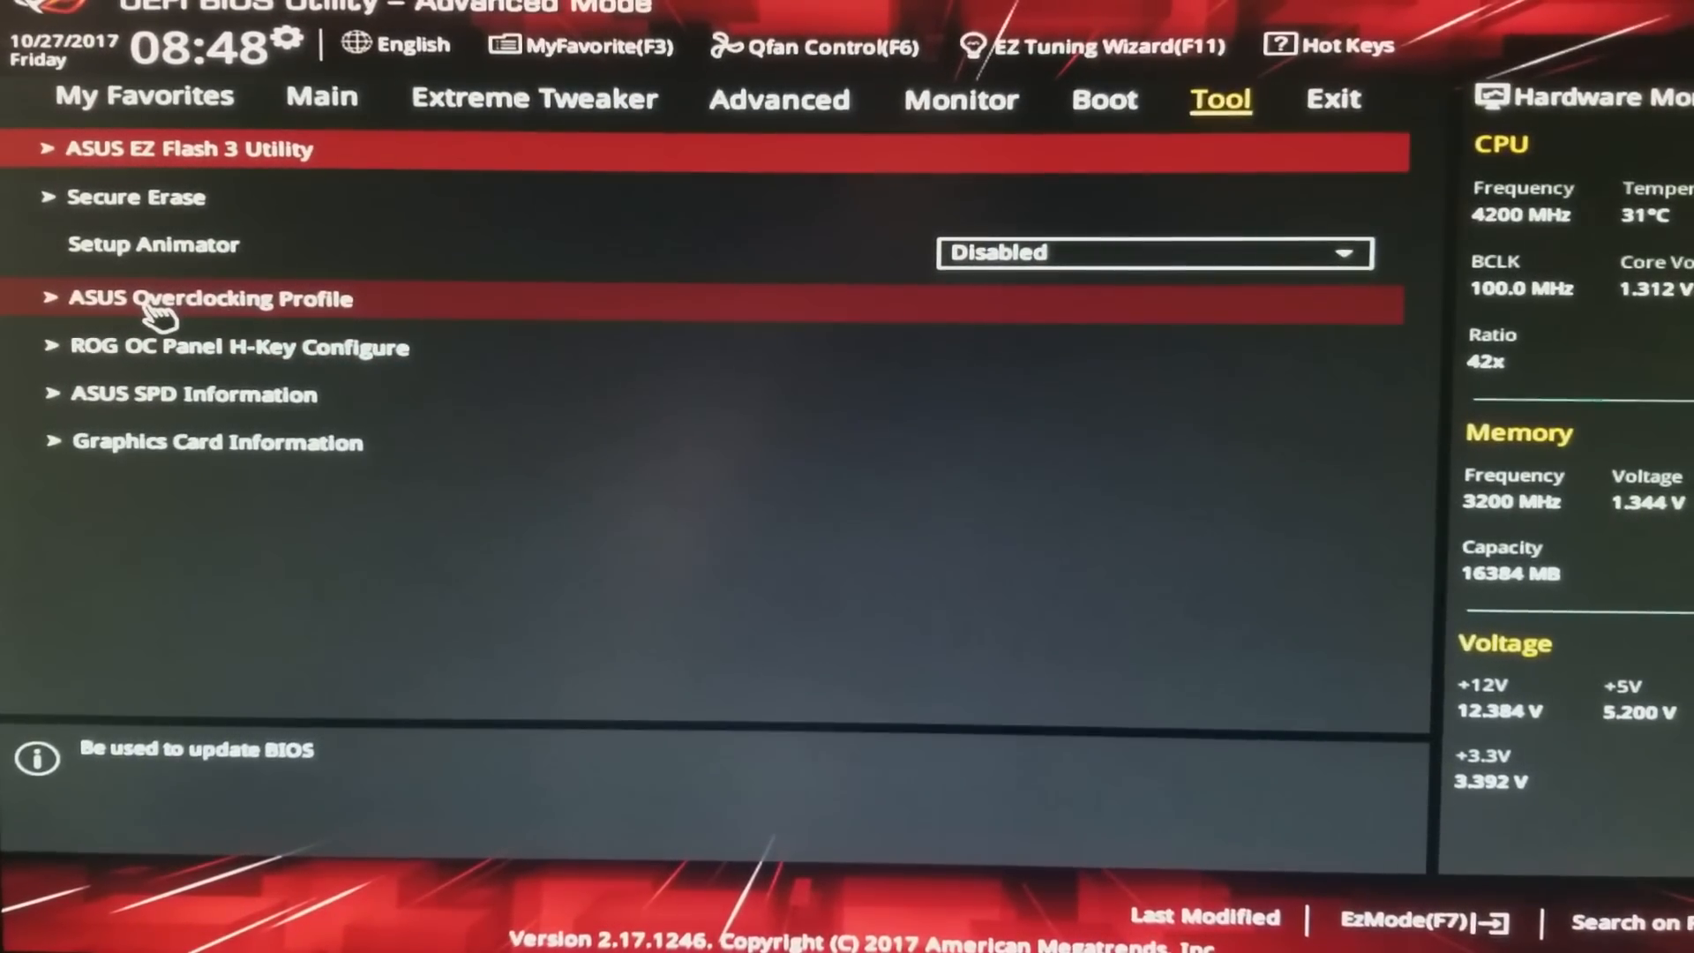
- In ASUS Overclocking Profile, name the profile '5.0GHz' for save slot 1
click(212, 298)
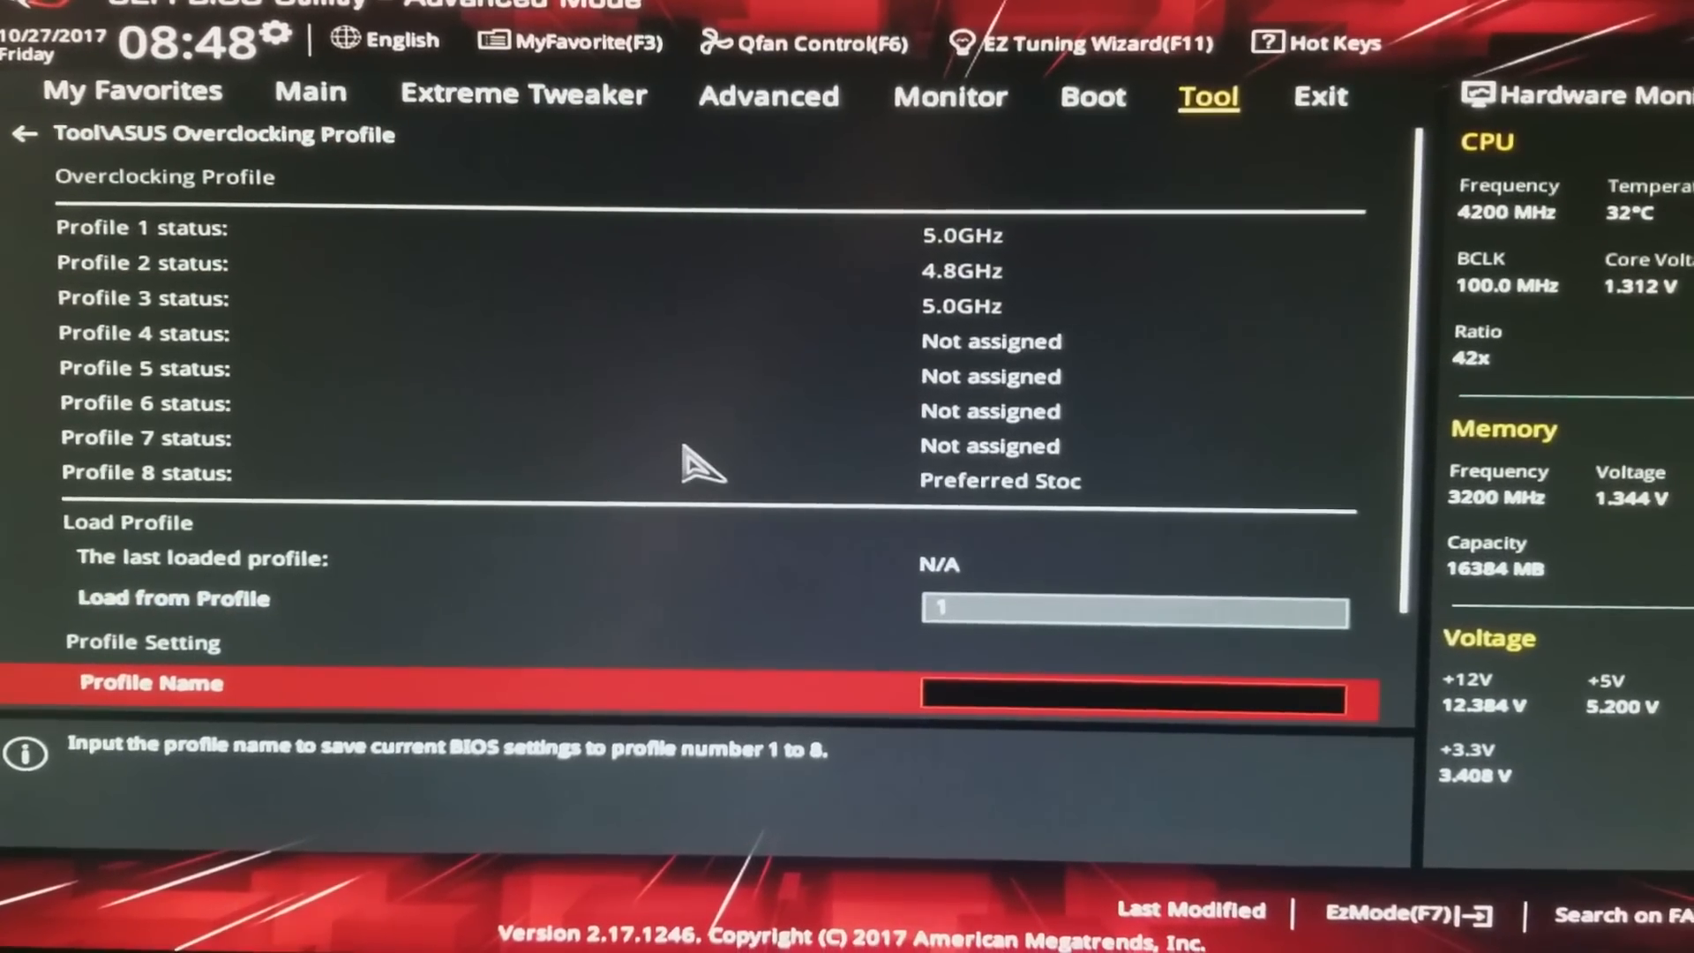
text(5.0)
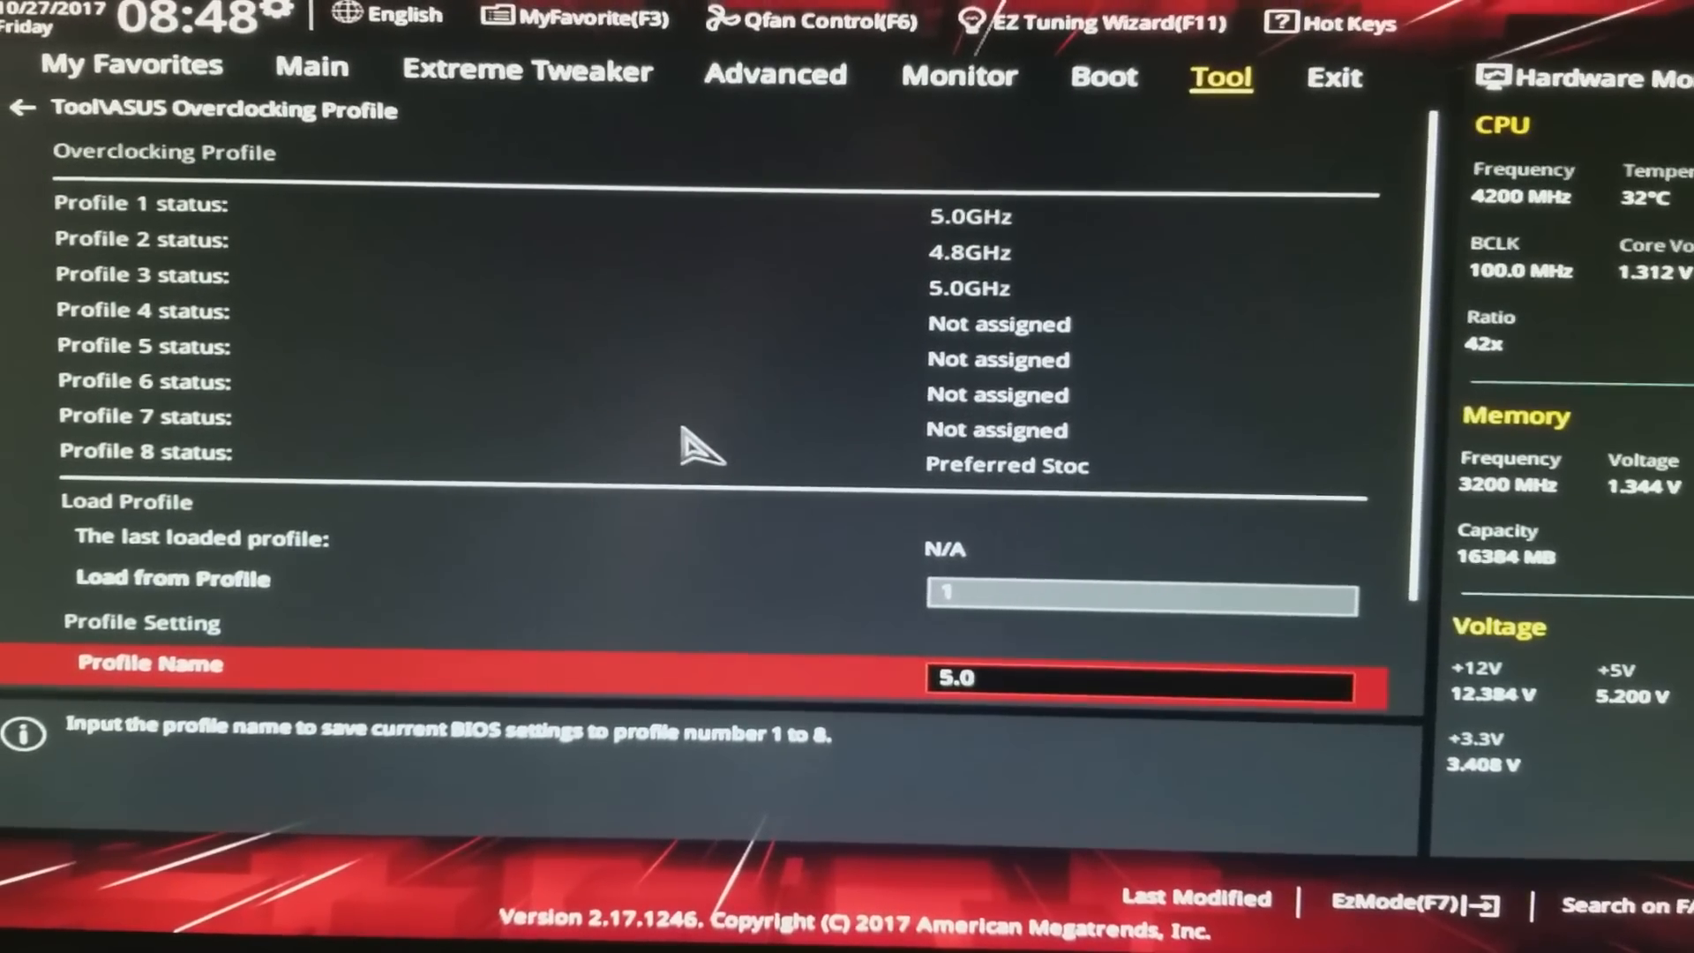
text(GHz)
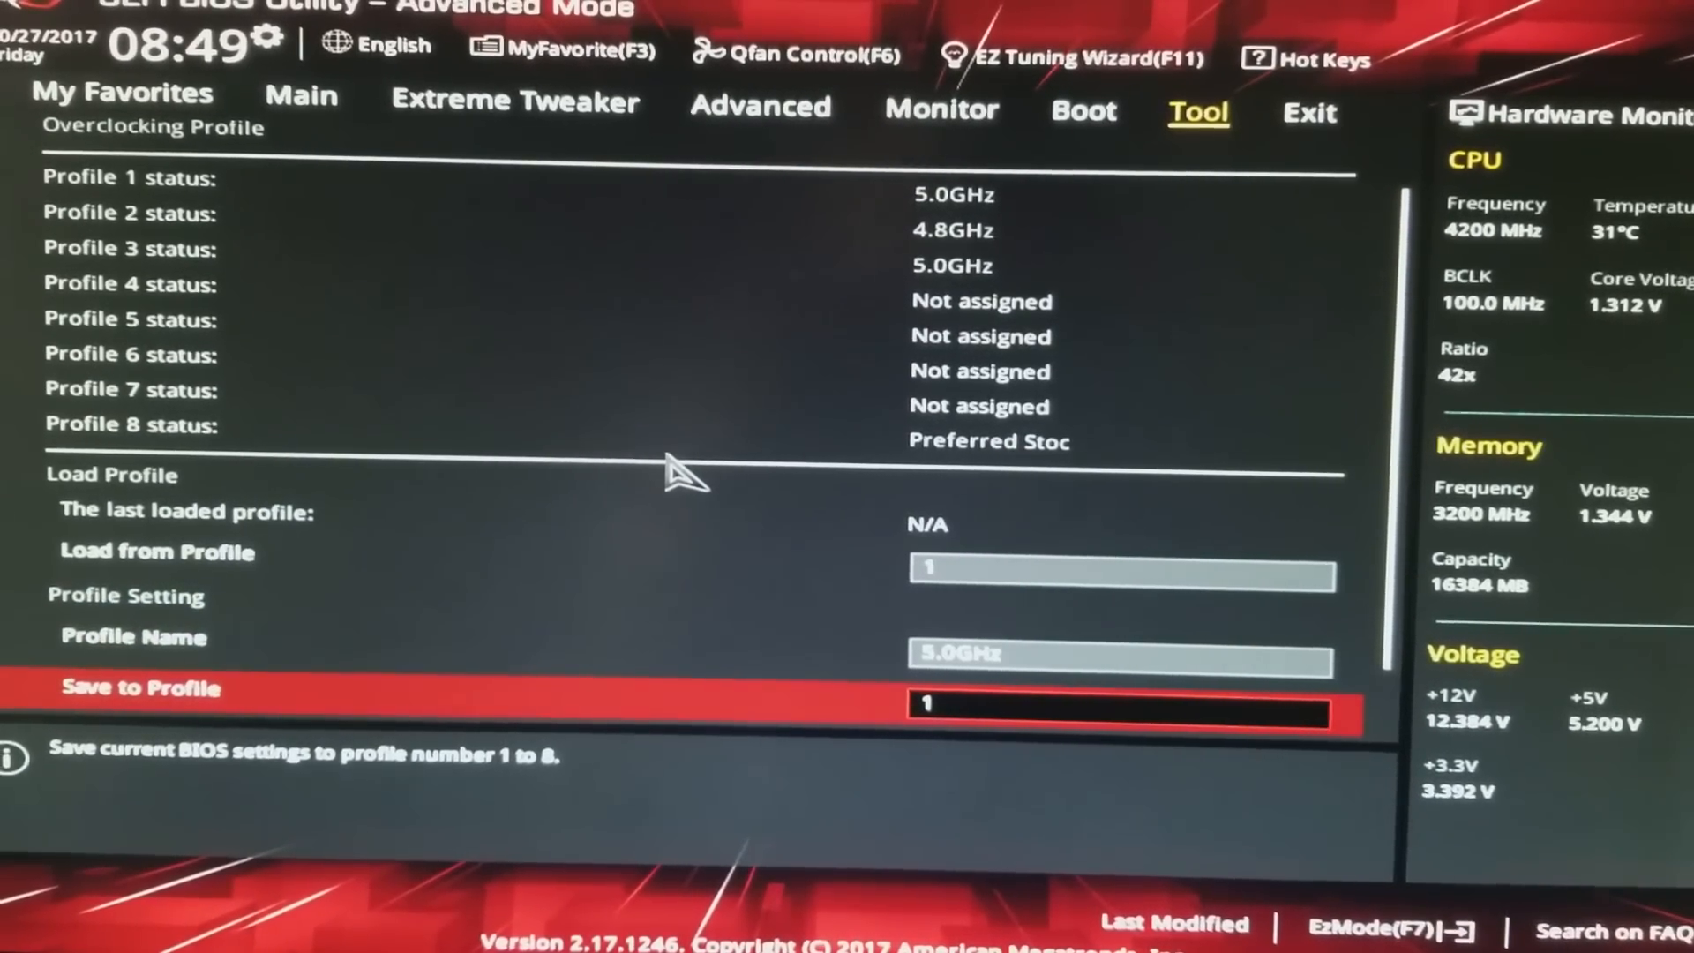
mouse_move(820, 416)
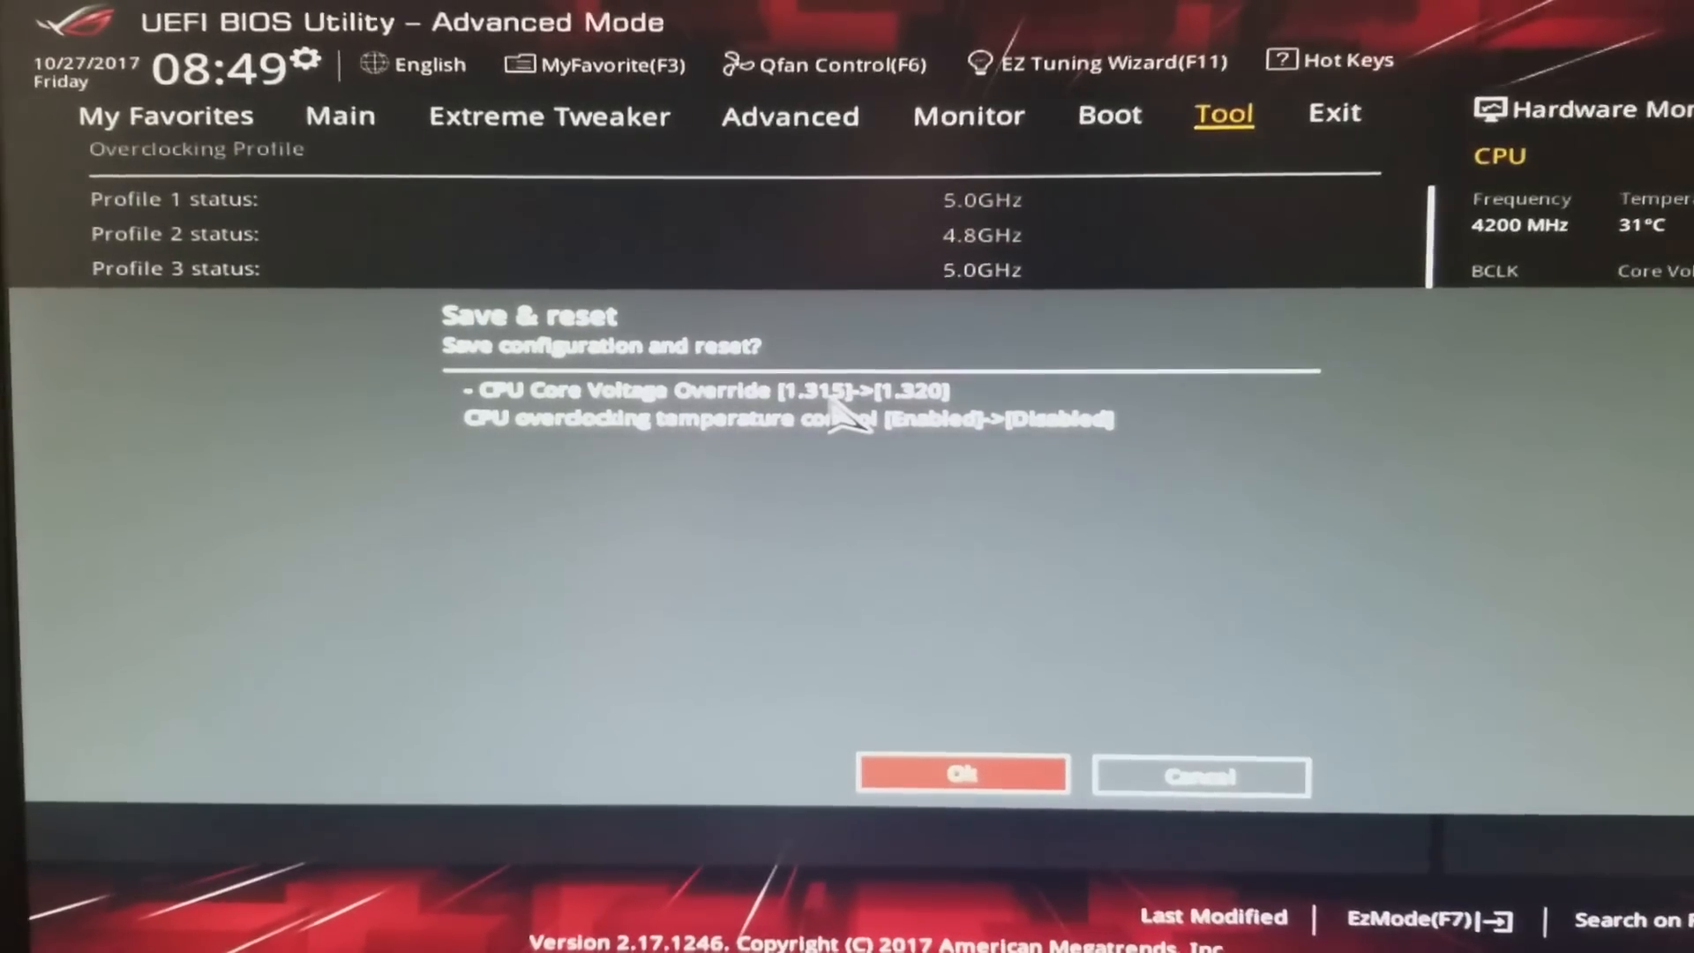
- Confirm Save & reset, reboot into Windows and search Start for 'cpu' to find CPU-Z
click(962, 773)
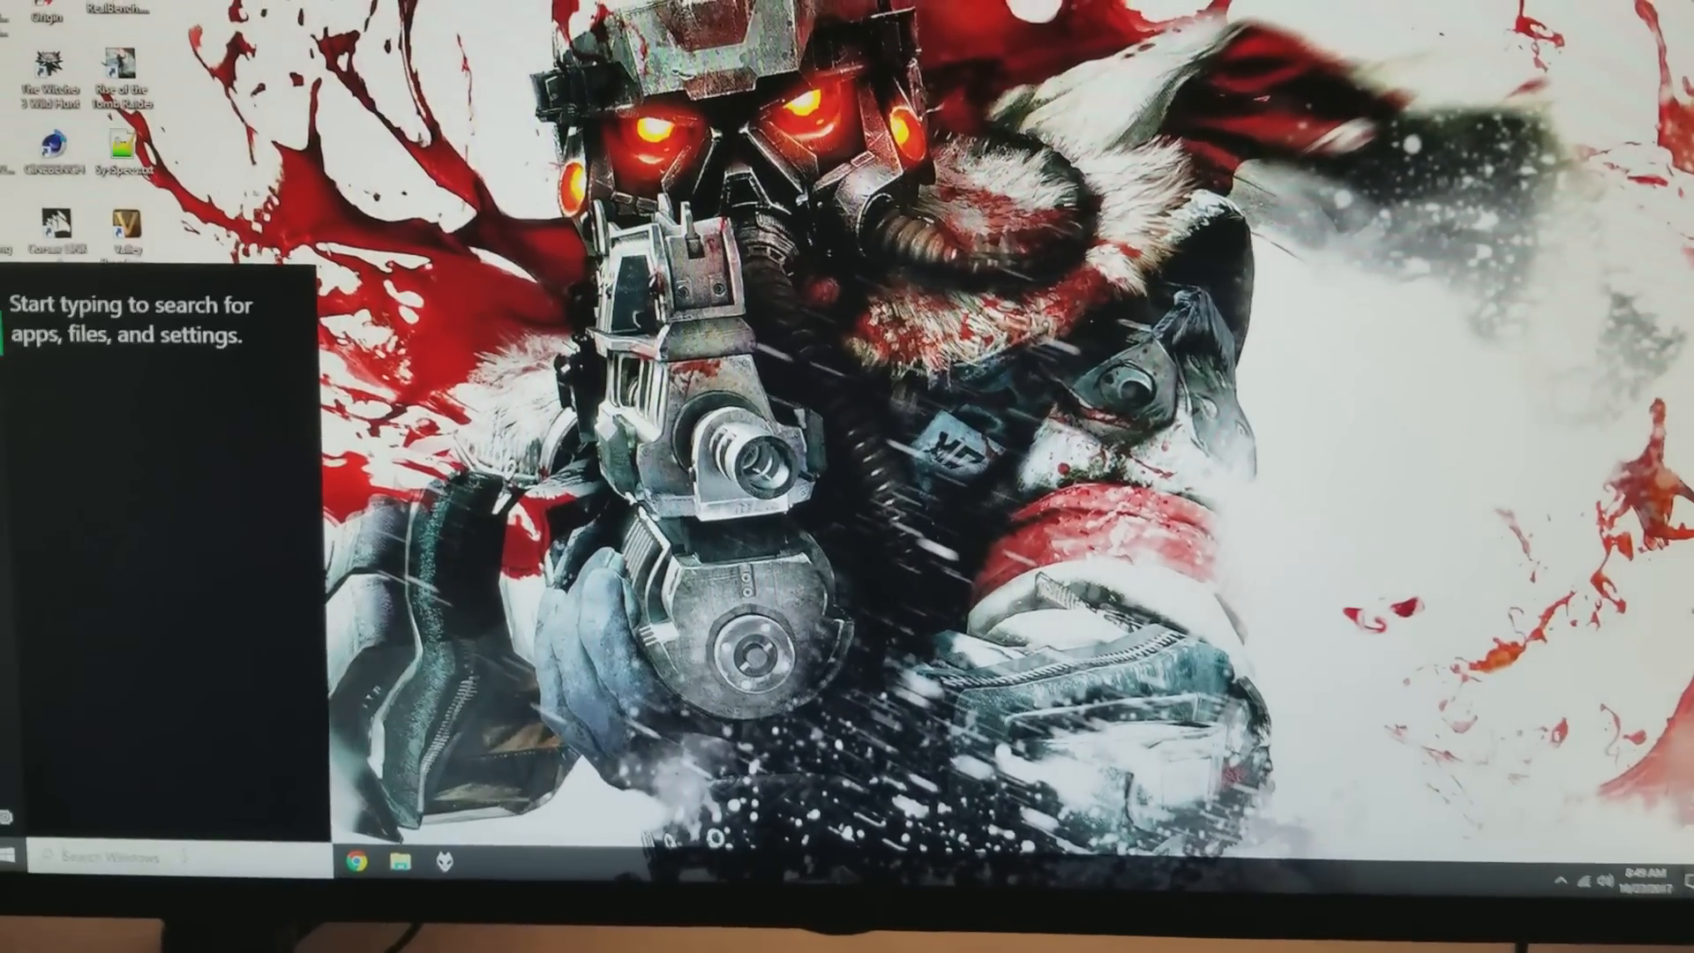
text(cpu)
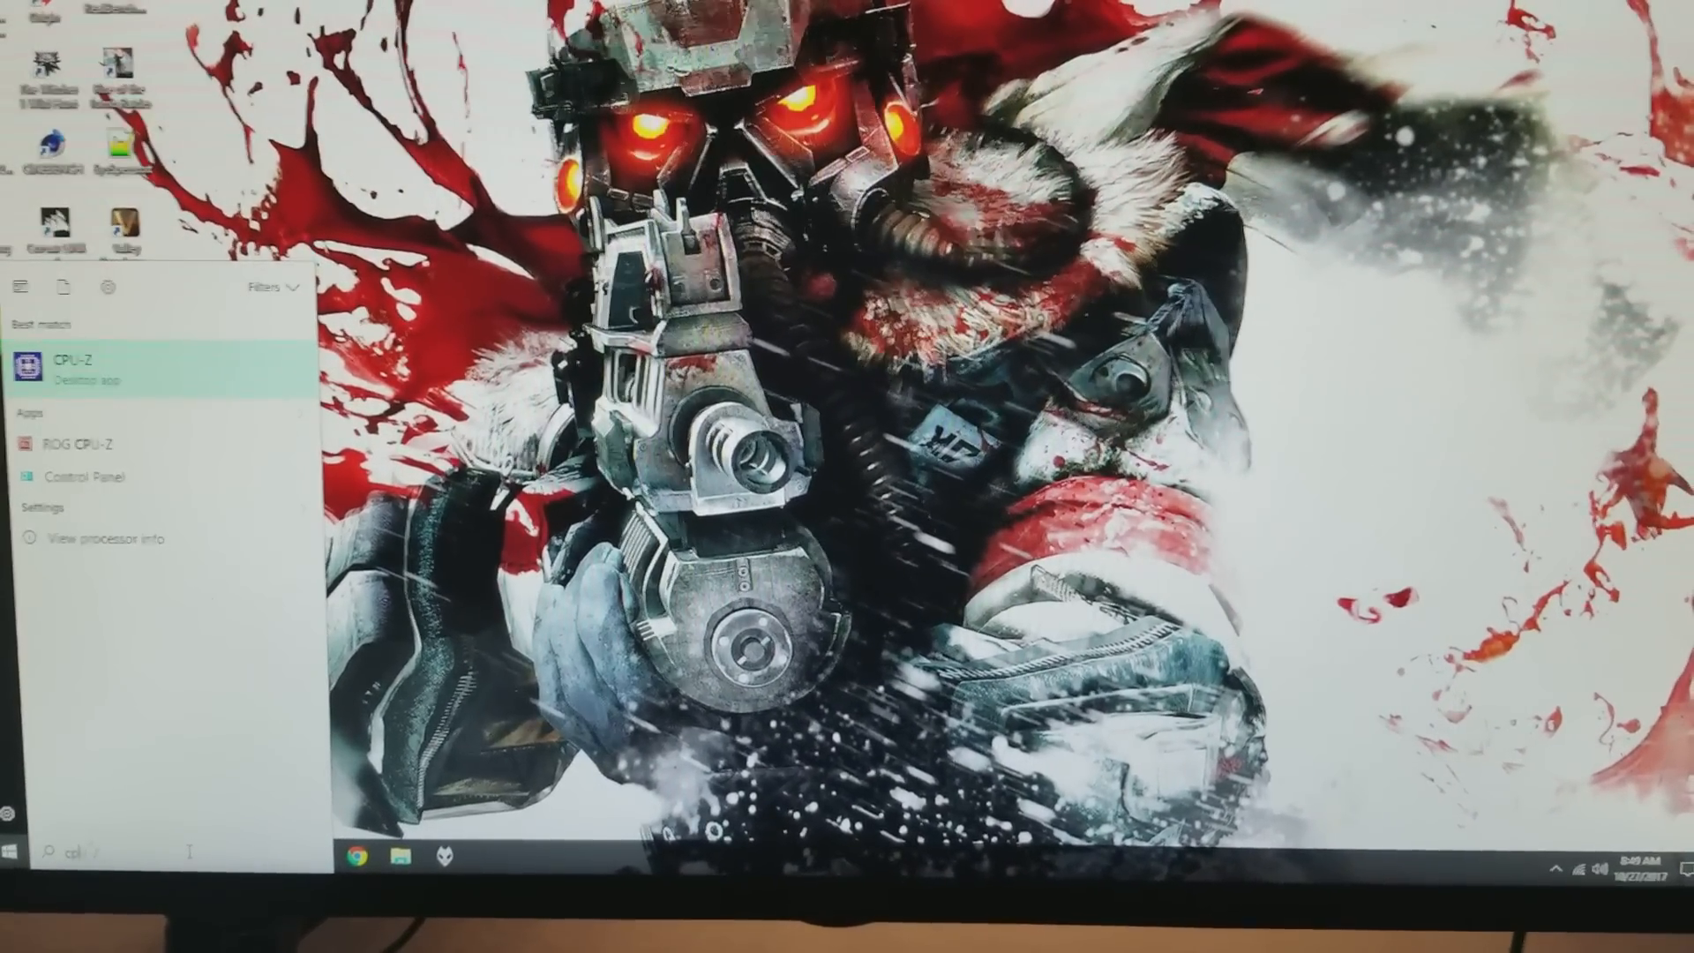